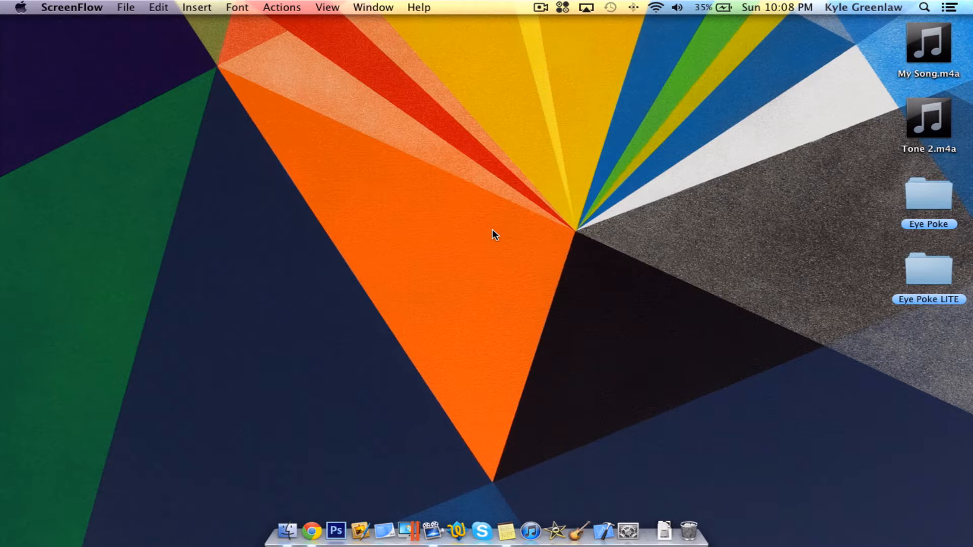
- Launch Xcode from the Dock to start a new project
left_click(618, 530)
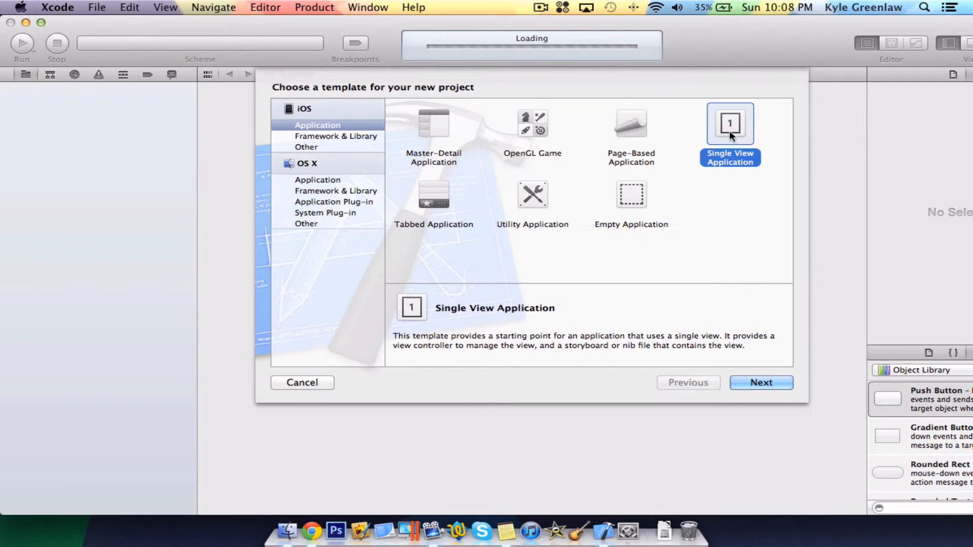
- Name the Single View project 'UIAlertView With Actions', correcting the typo, and continue to the save location
left_click(760, 382)
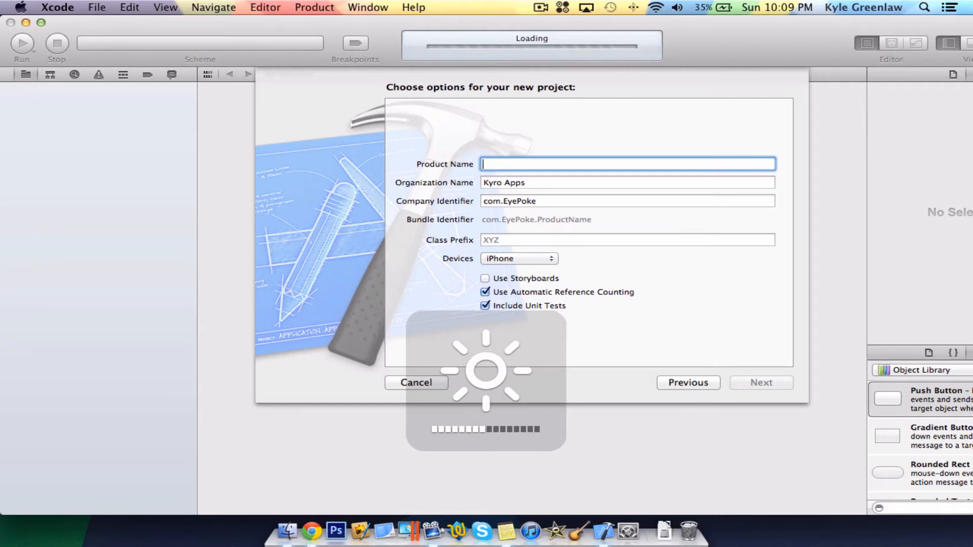
type("UIAlertView")
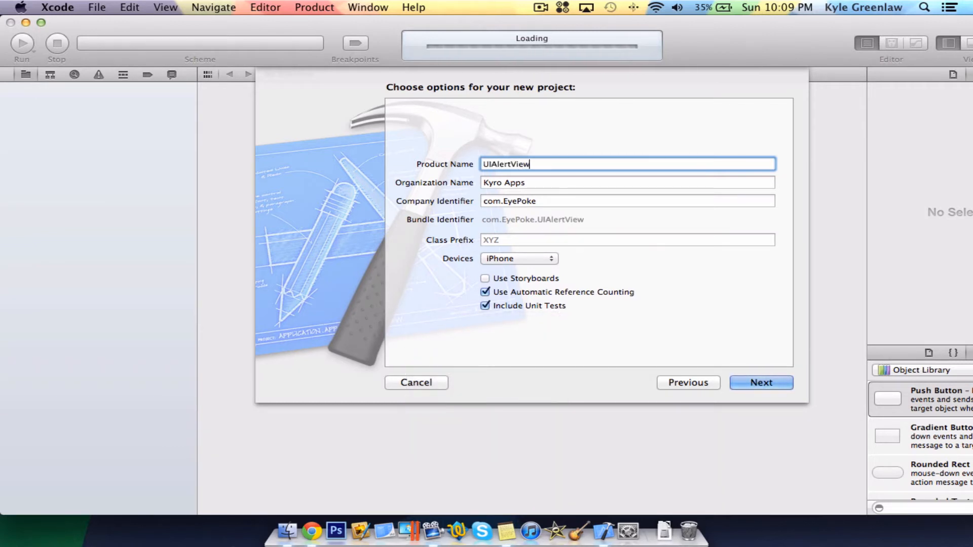
type("With")
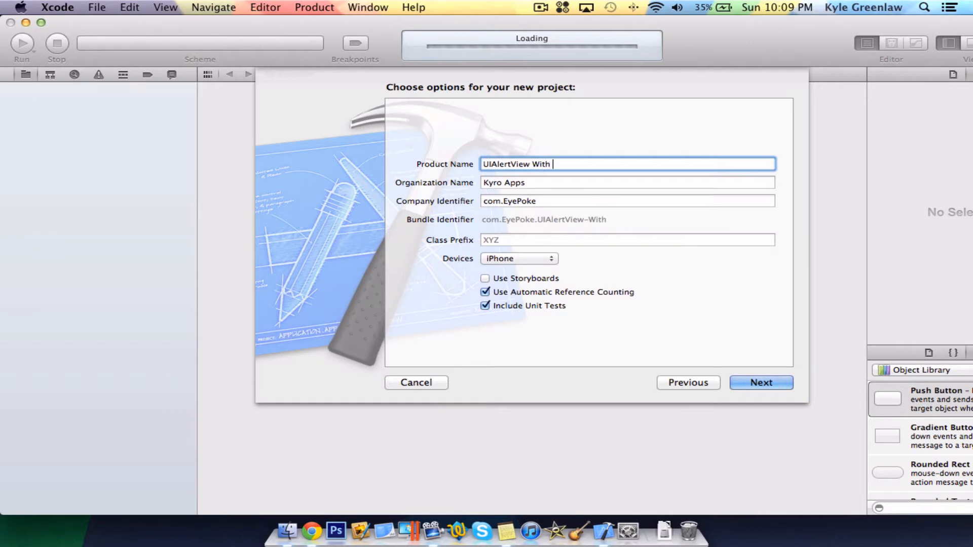
type("Actiojn")
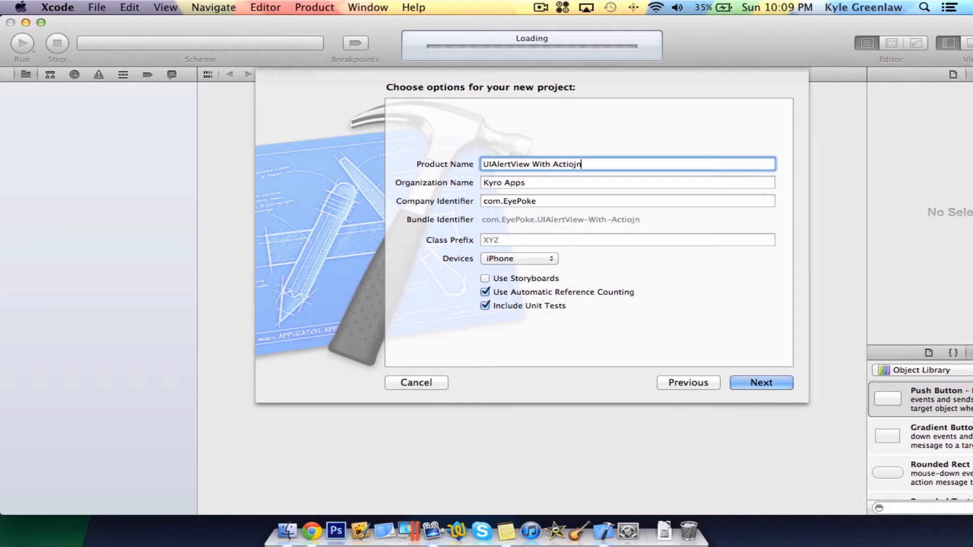
key("backspace")
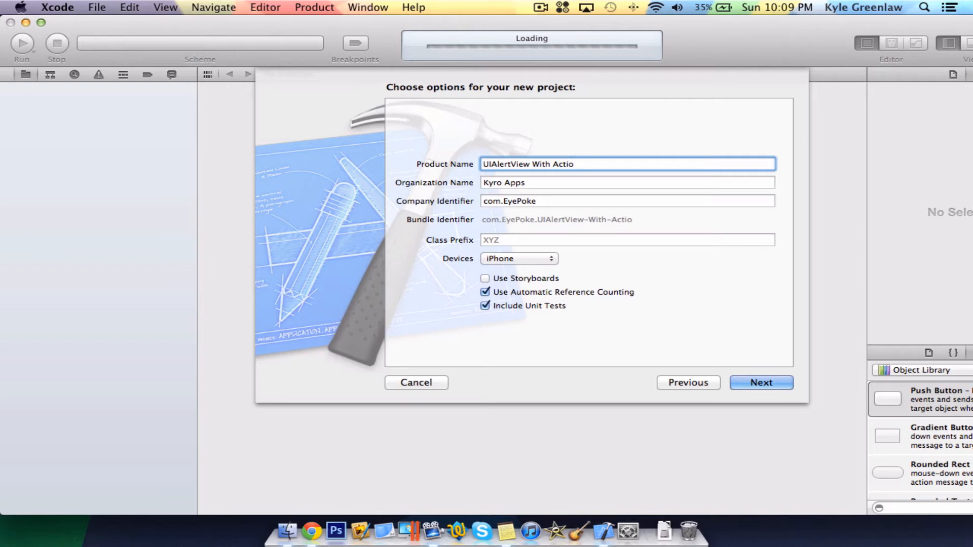
type("ns")
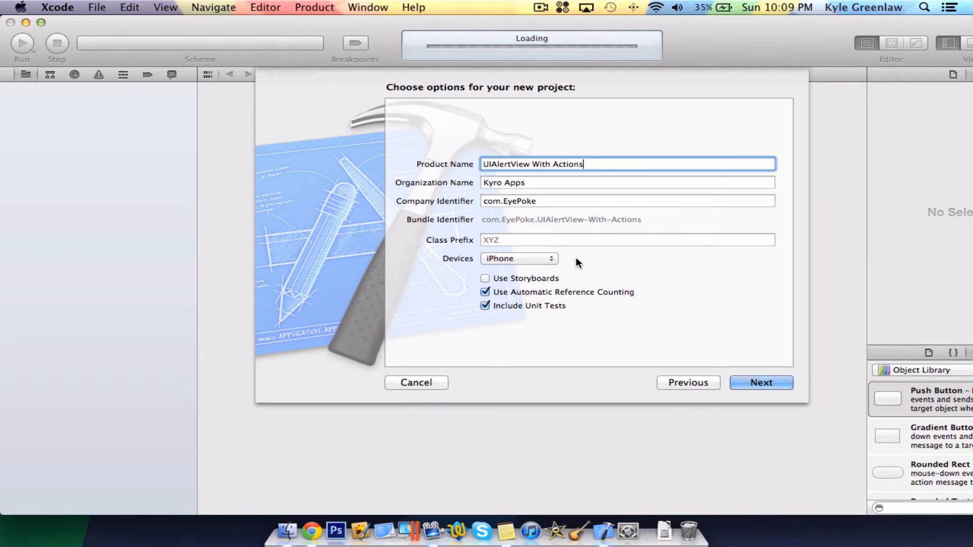
mouse_move(535, 285)
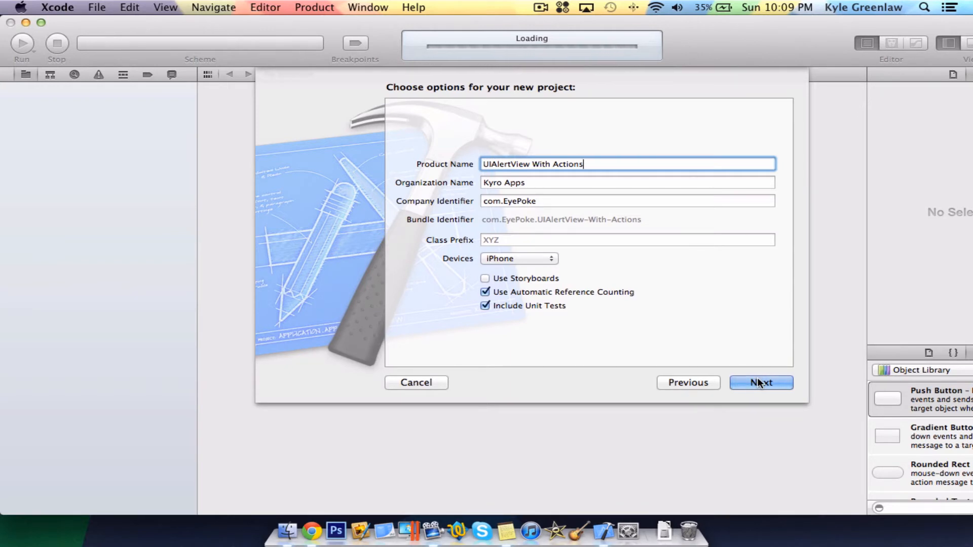
left_click(761, 382)
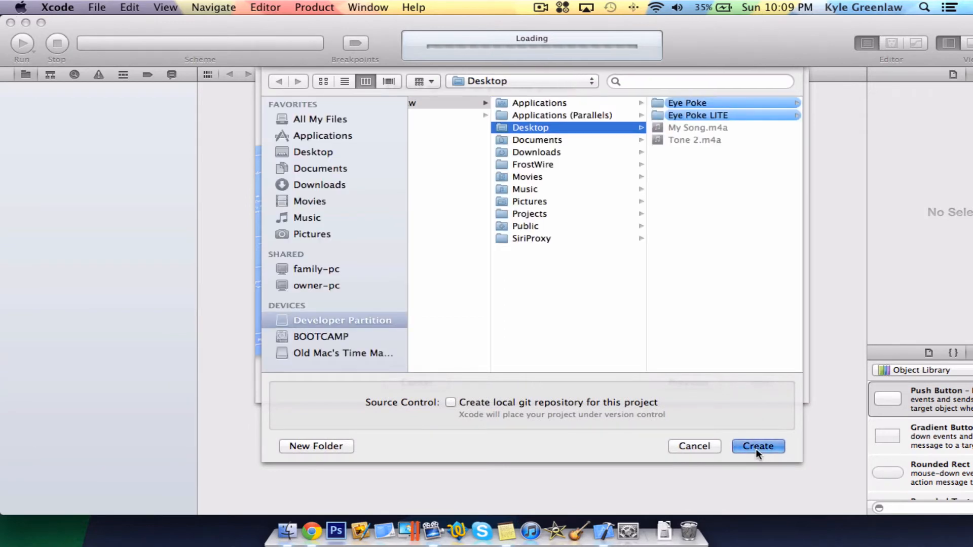
- Create the project on the Desktop and select it in the navigator to show its target summary
left_click(758, 446)
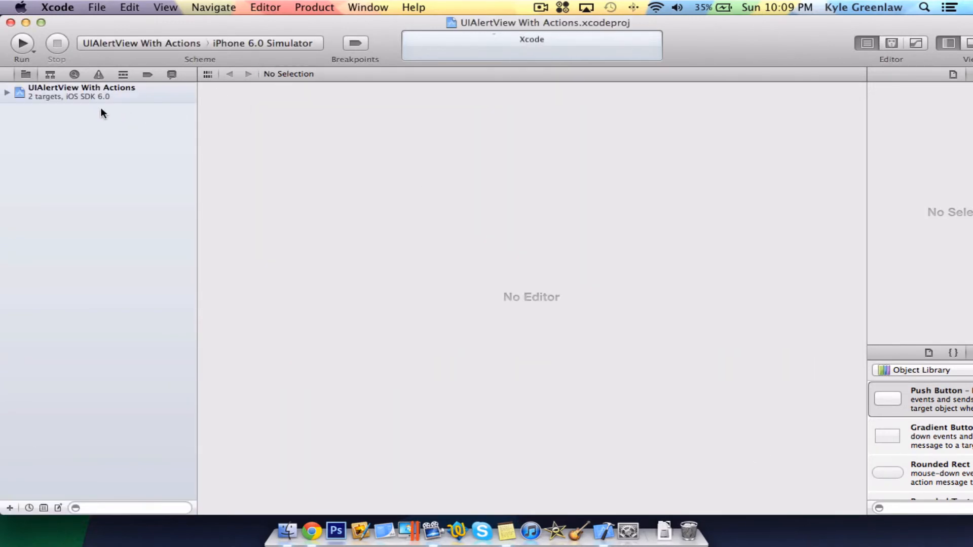
left_click(81, 92)
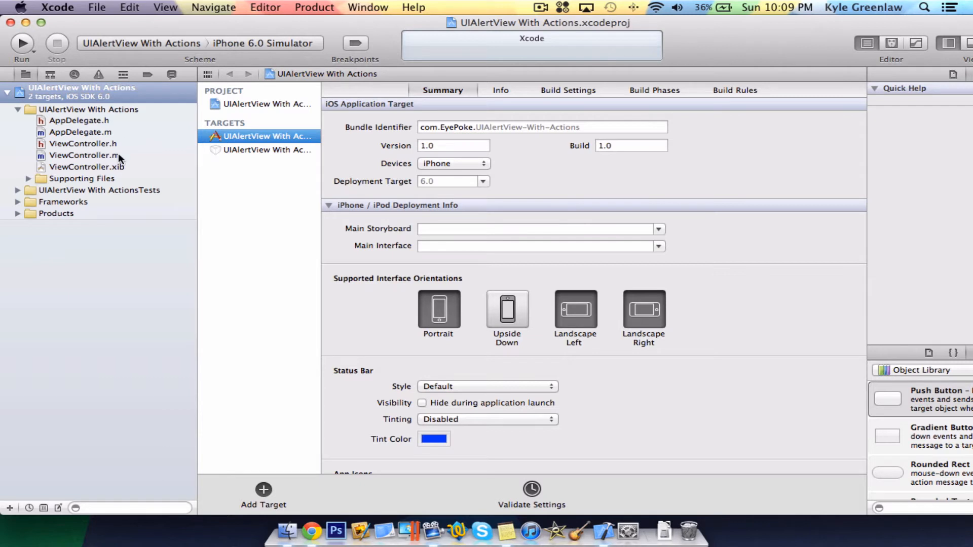
- Switch to ViewController.m and delete the placeholder comment inside viewDidLoad
left_click(84, 155)
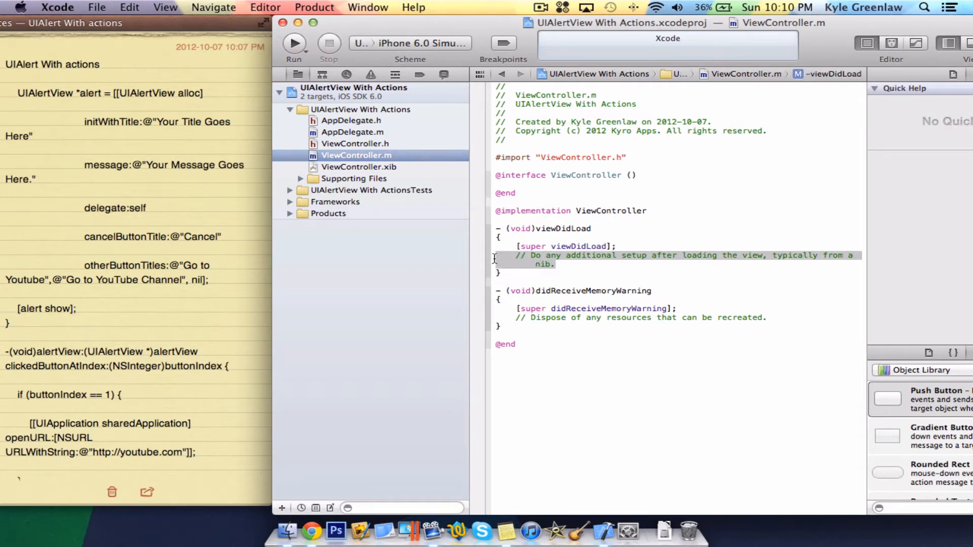
key("Delete")
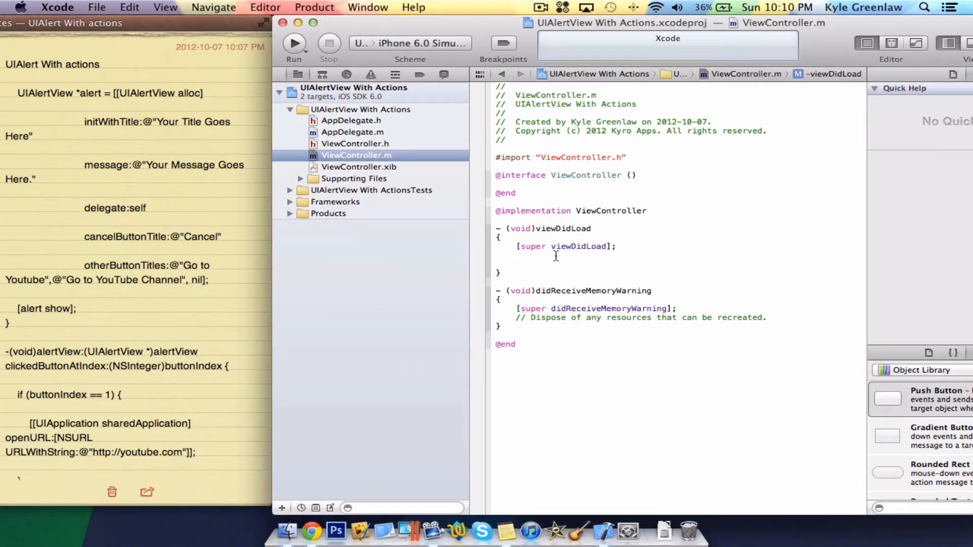
- Write UIAlertView *alert=[[UIAlertView alloc]initWithTitle:@"" in viewDidLoad, erasing a mistyped title
type("UIA")
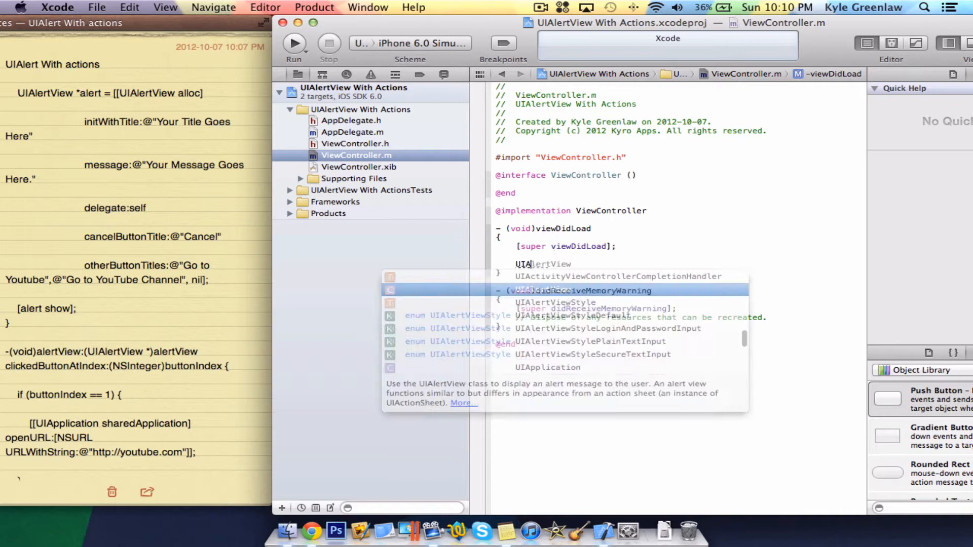
key("Escape")
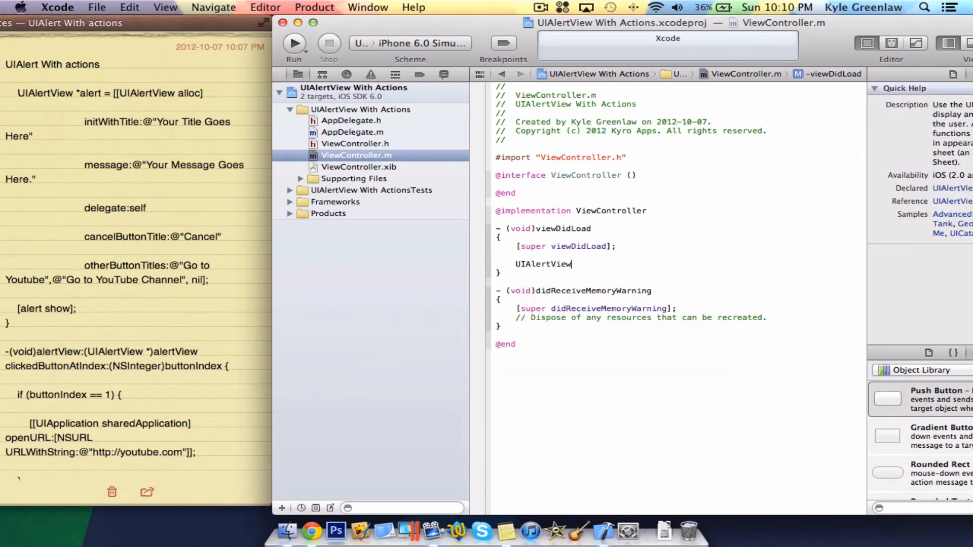
type("*ale")
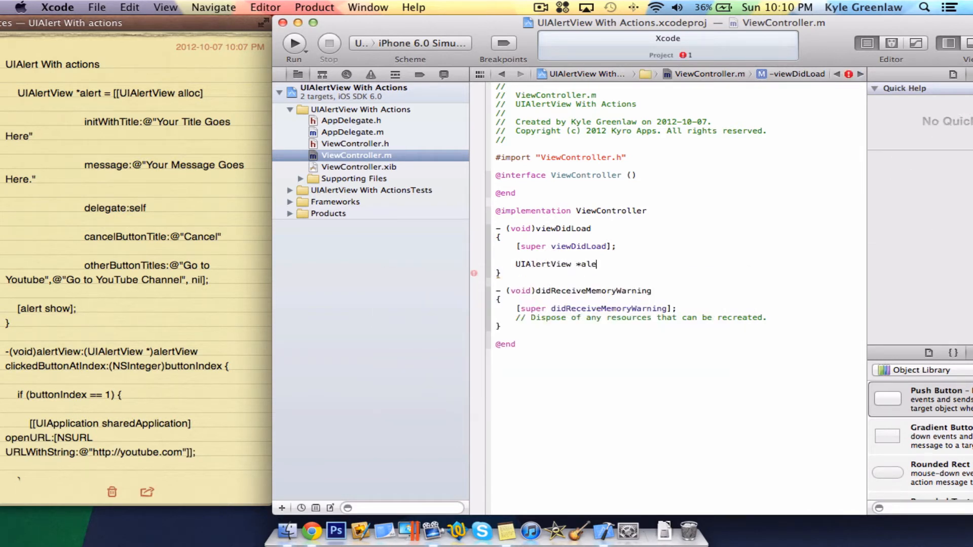
type("rt")
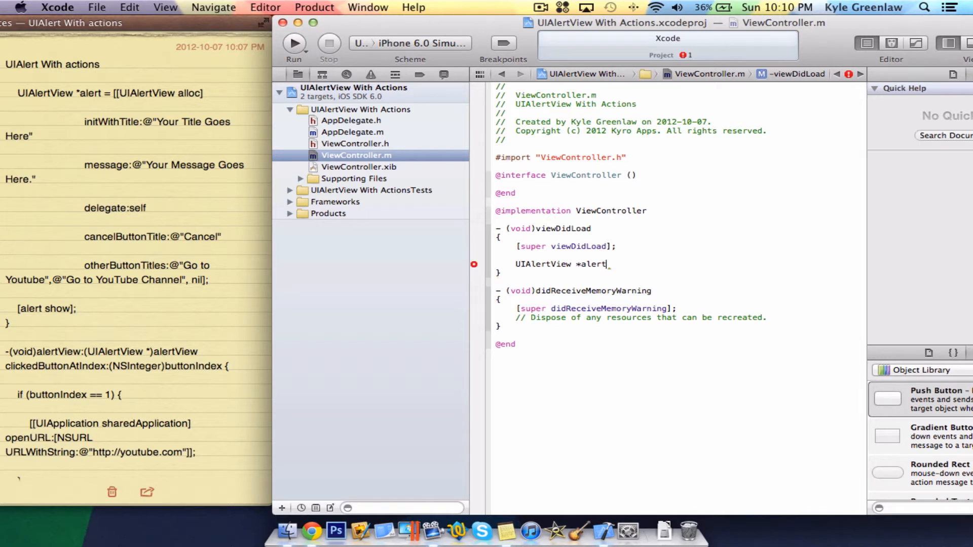
type("=[[")
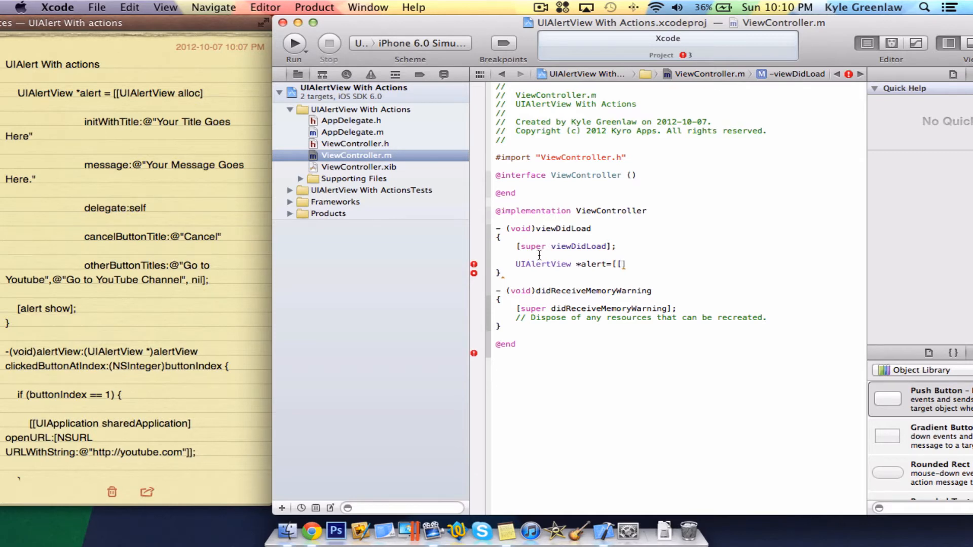
type("UIAlertView")
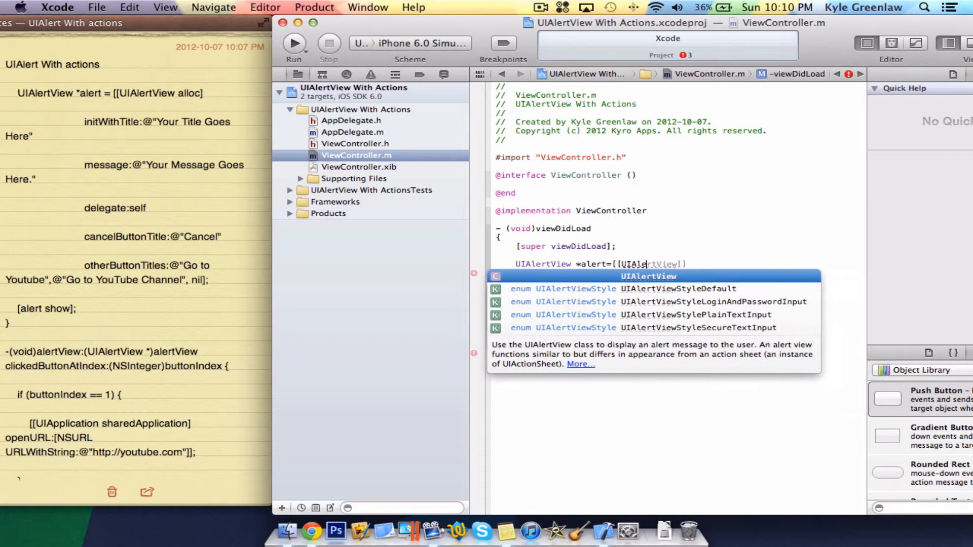
type("ao")
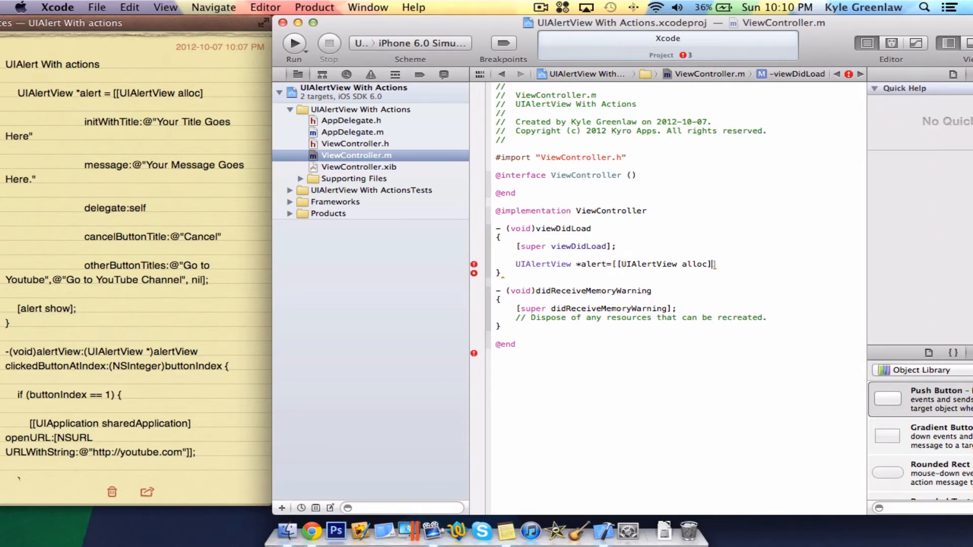
type("initWithTitle:YOur TitleGo")
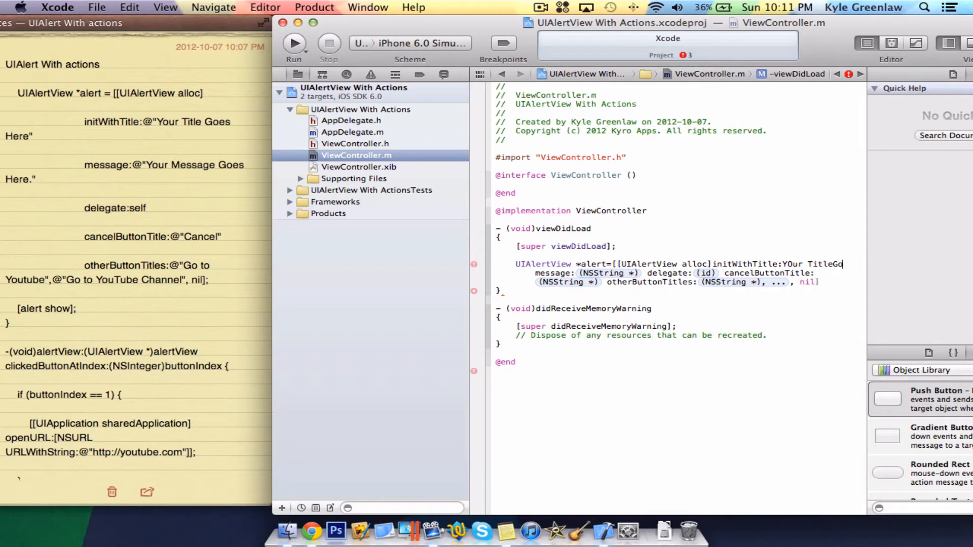
type("ees")
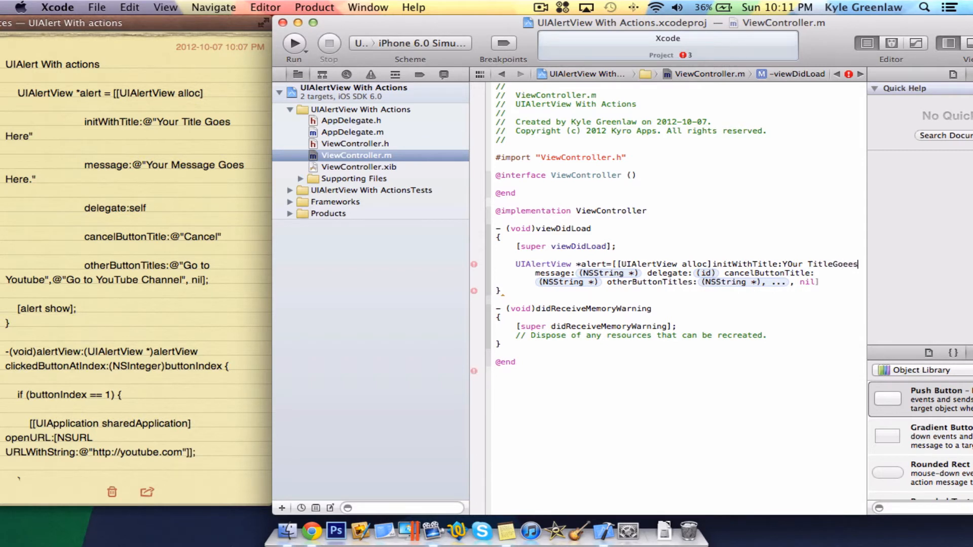
key("Backspace")
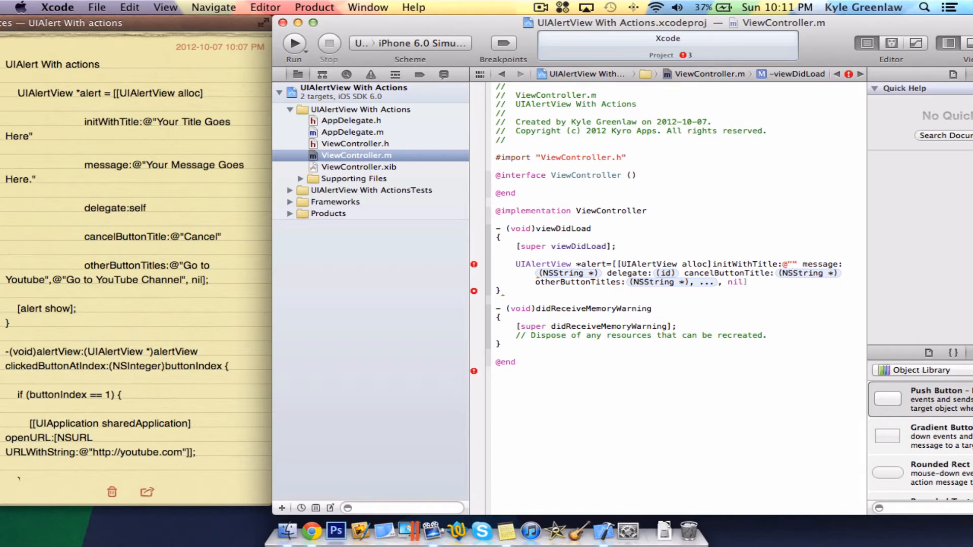
- Fill in the alert's title, message and nil delegate arguments
type("YOur Titl")
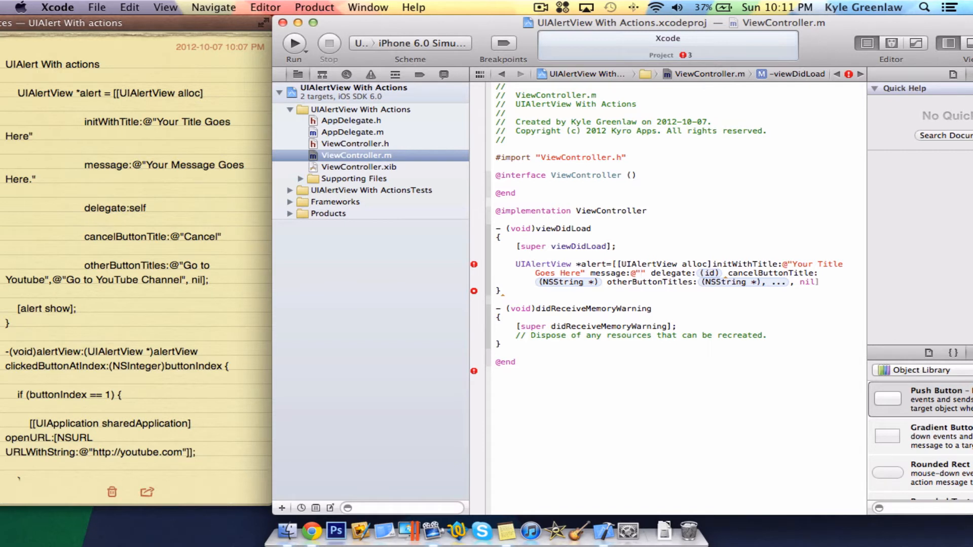
type("YOur Messa")
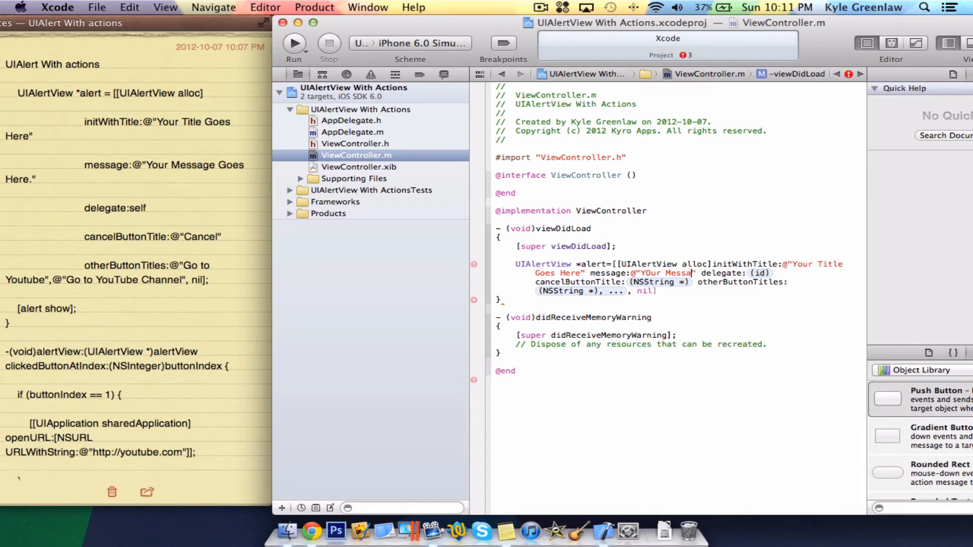
type("ge Goes Here")
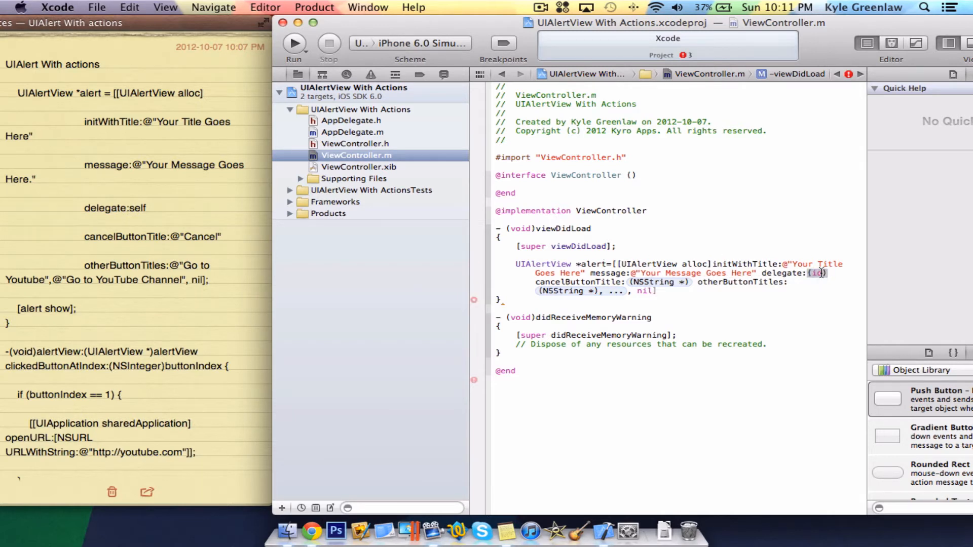
type("nil")
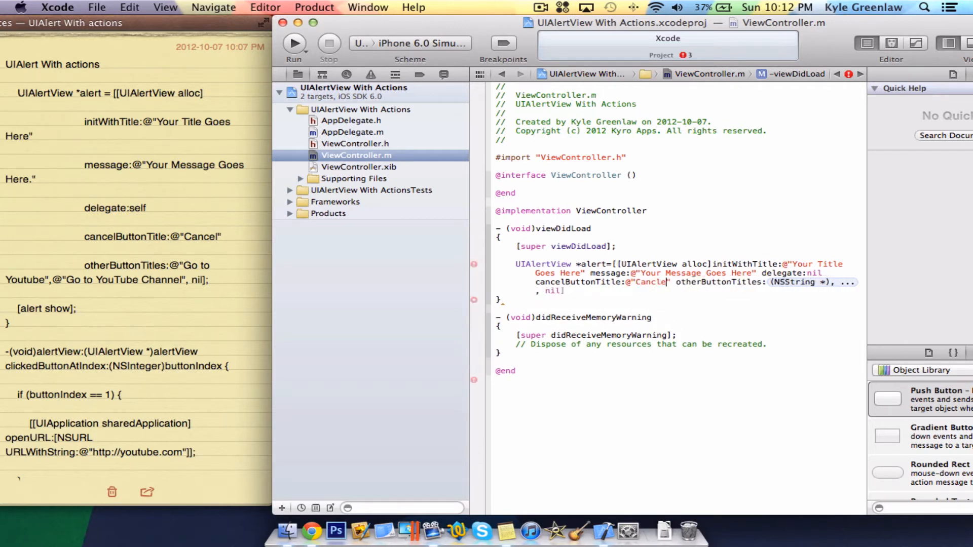
- Add Cancel plus 'Go To Youtube' and 'Go To YouTube Channel' buttons and terminate the statement with a semicolon
key("Backspace")
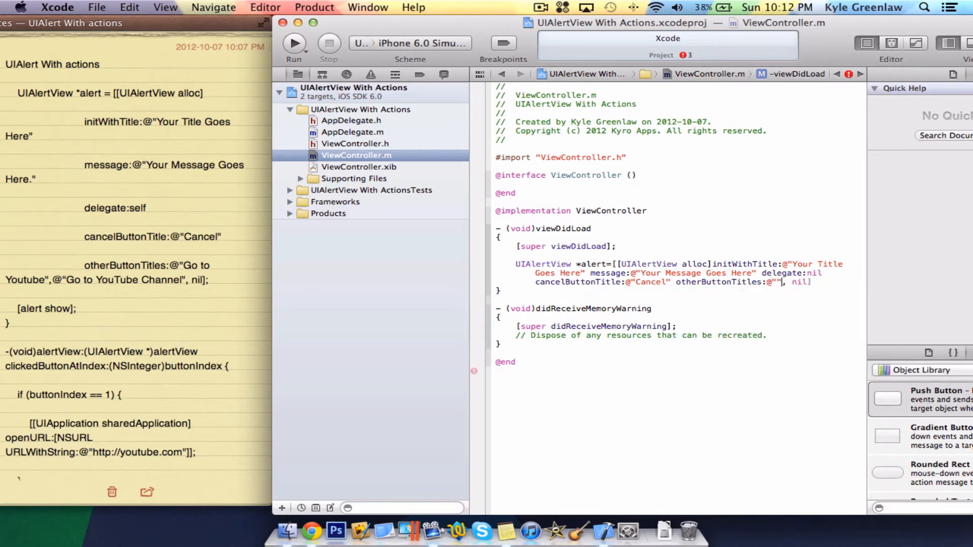
type("@\"Go To YouTube Channel")
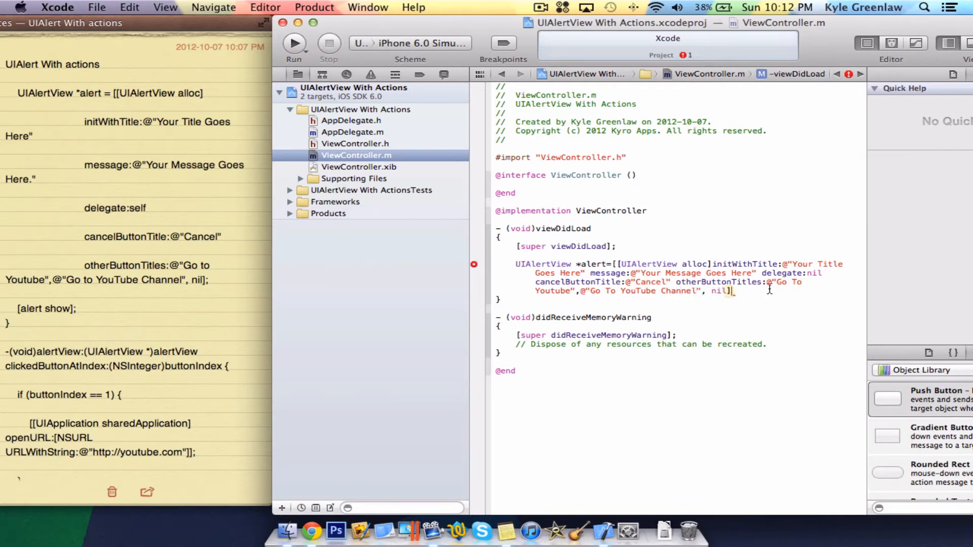
type(";")
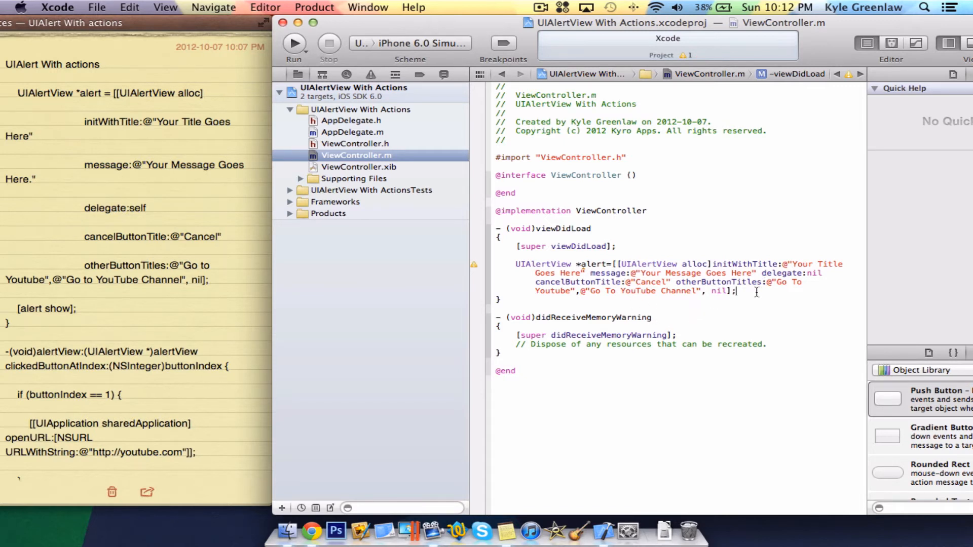
- Add a [alert show]; line right after the alert declaration
key("Return")
type("[alert")
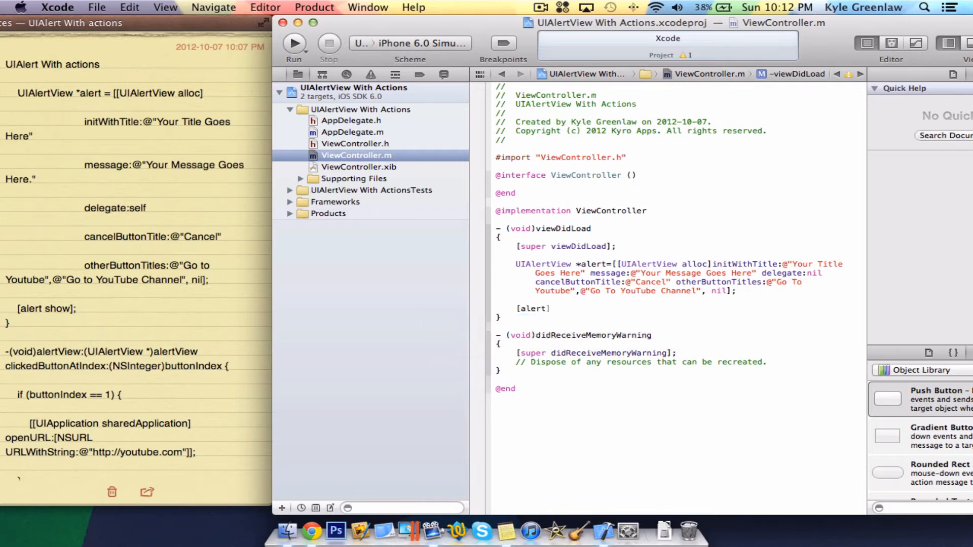
type("show")
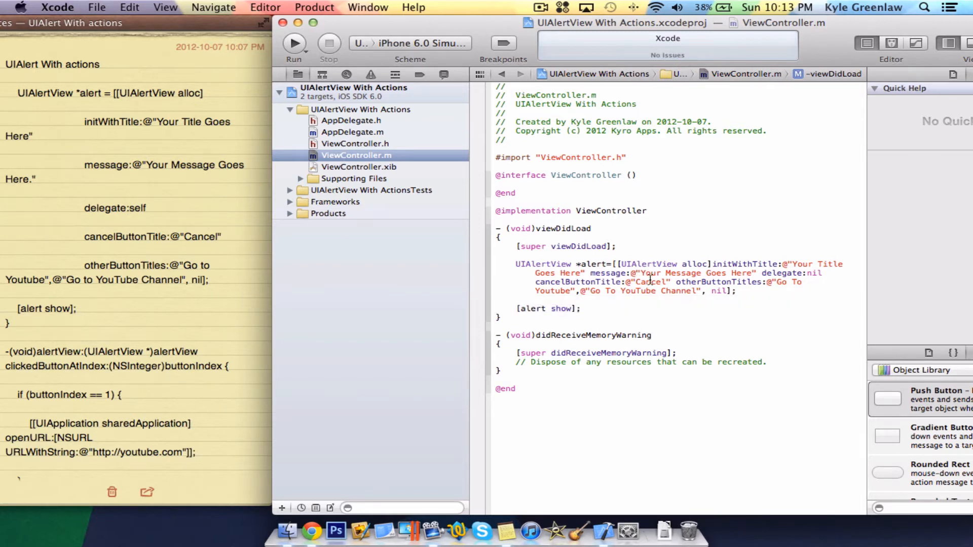
mouse_move(717, 309)
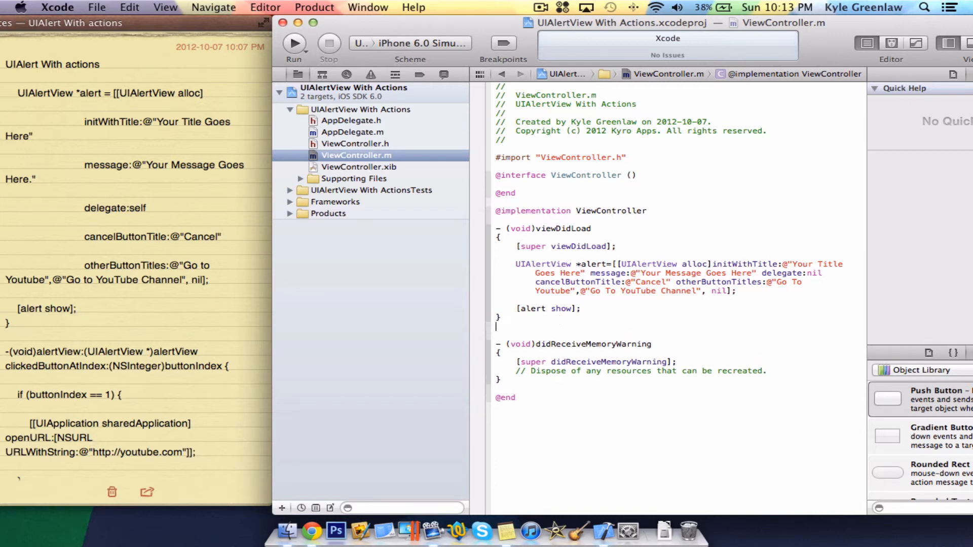
- Declare an empty -(void)alertView:clickedButtonAtIndex: method below viewDidLoad and place the cursor in its body
type("-(")
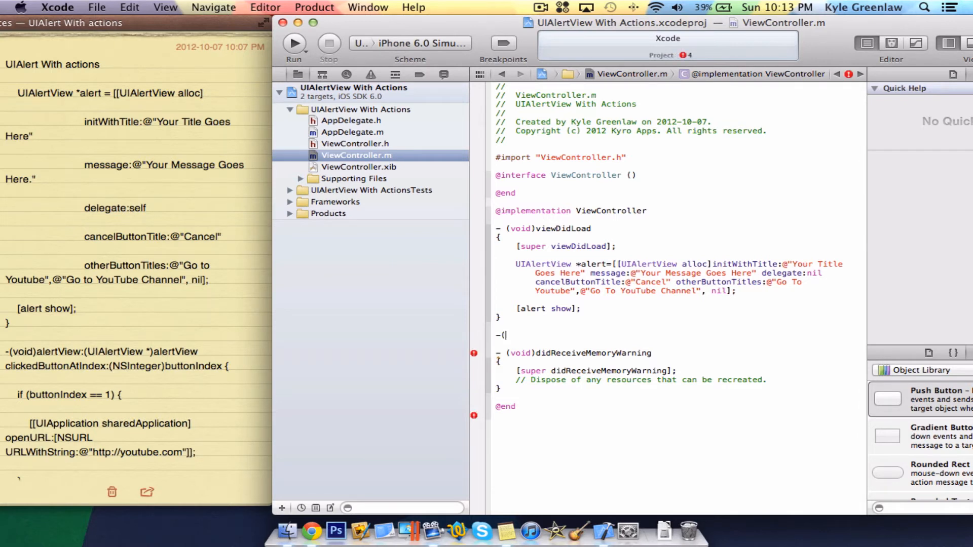
type("Vo")
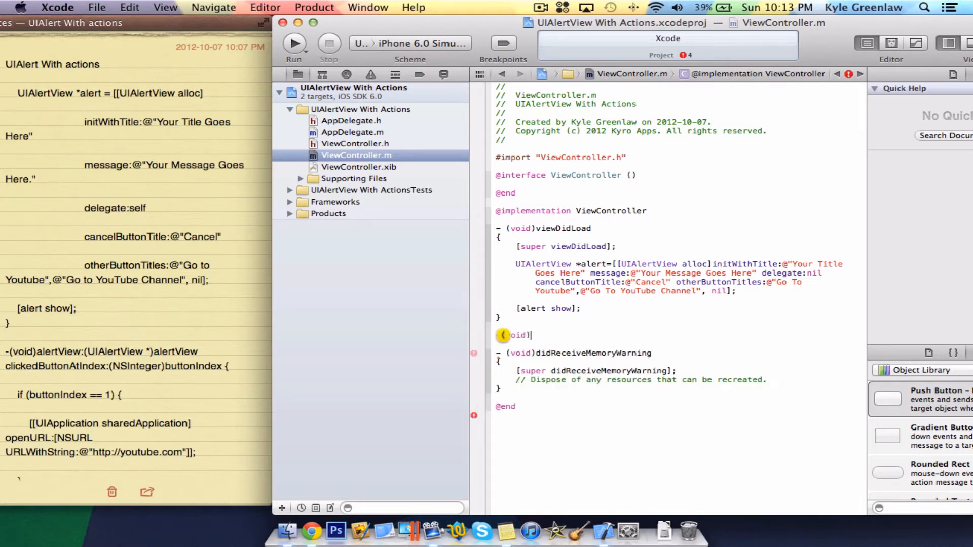
type("alertView")
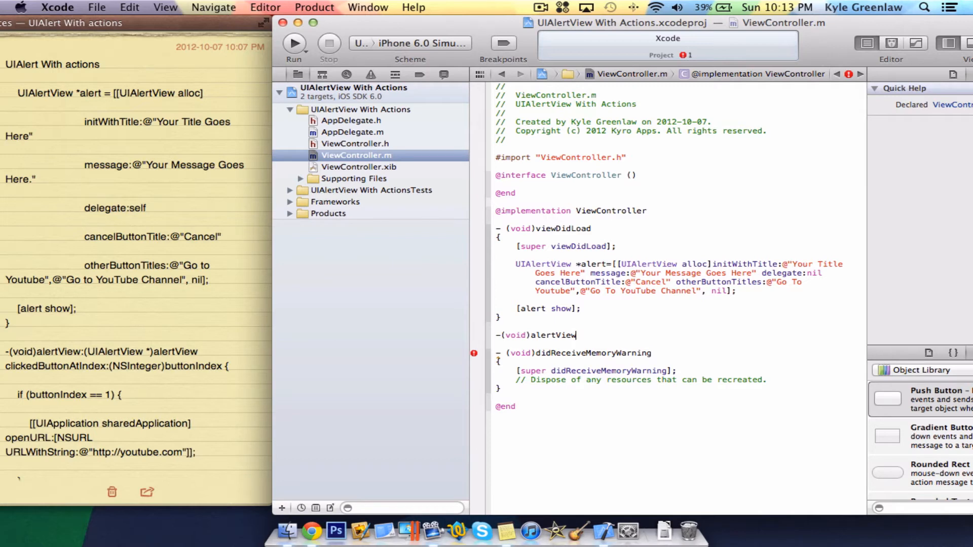
type("(")
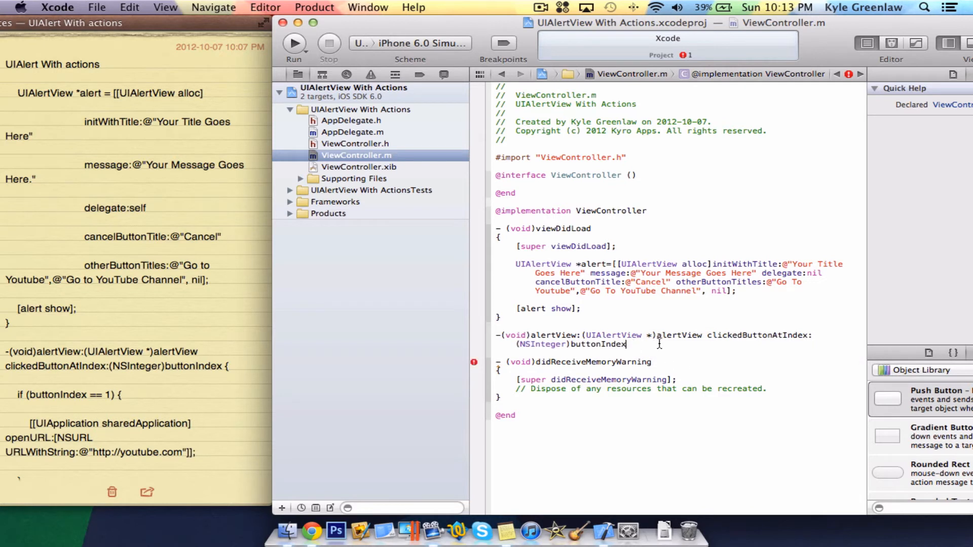
mouse_move(667, 355)
type(" {")
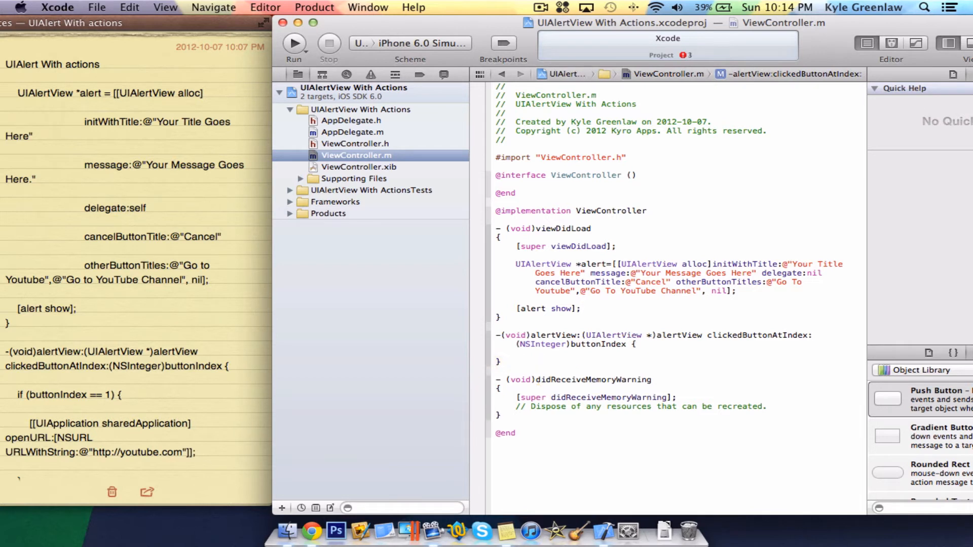
left_click(515, 352)
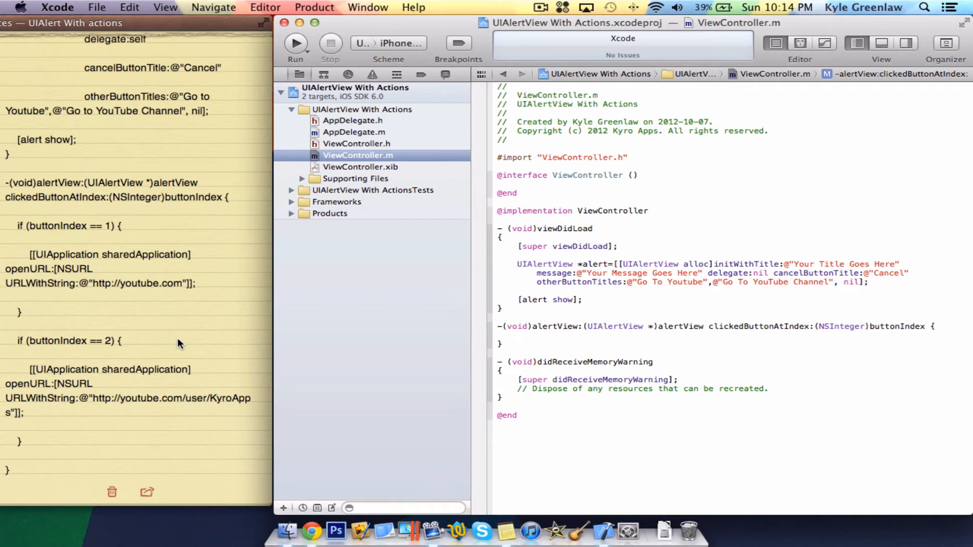
- Begin an if (buttonIndex ==1) block calling [[UIApplication sharedApplication] openURL:
type("if")
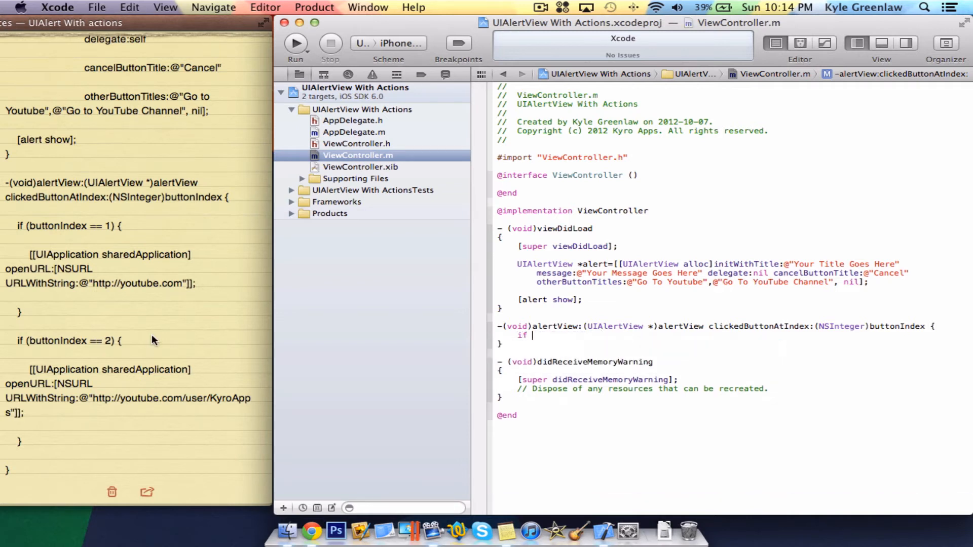
type("(buttonIndex ==1")
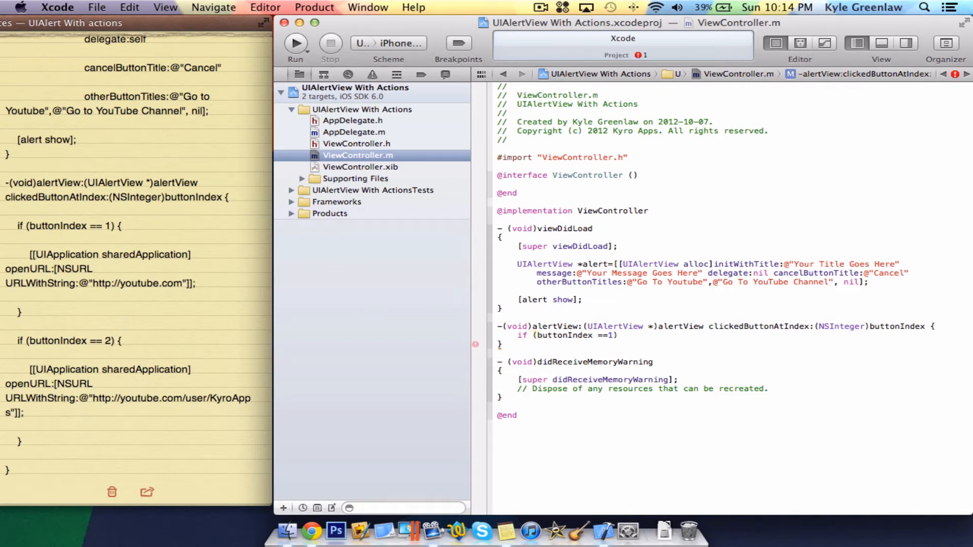
type("{")
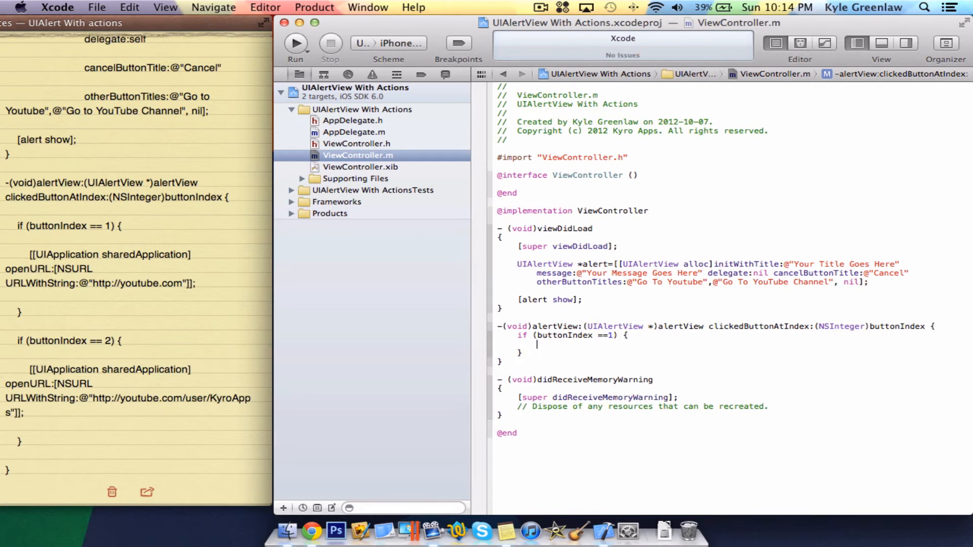
type("[[]")
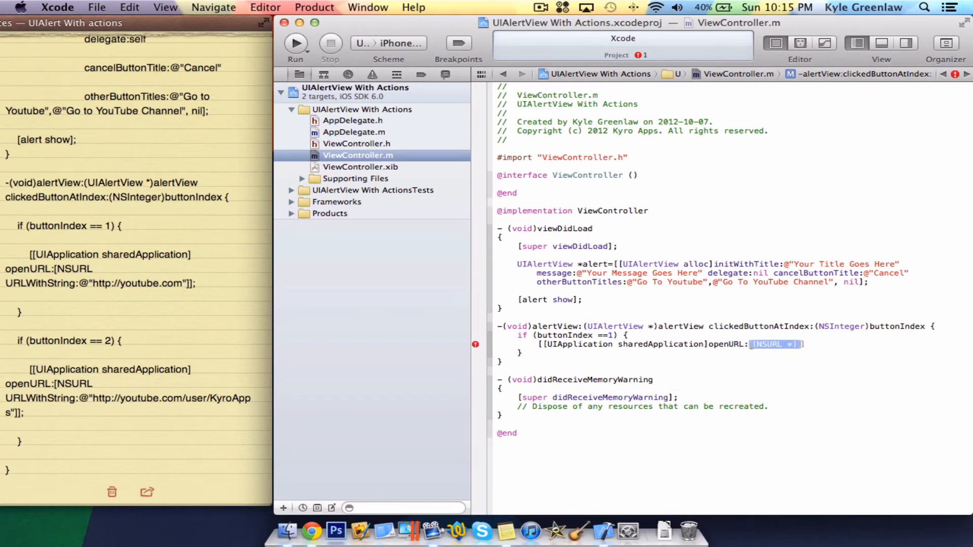
type("@\"\"")
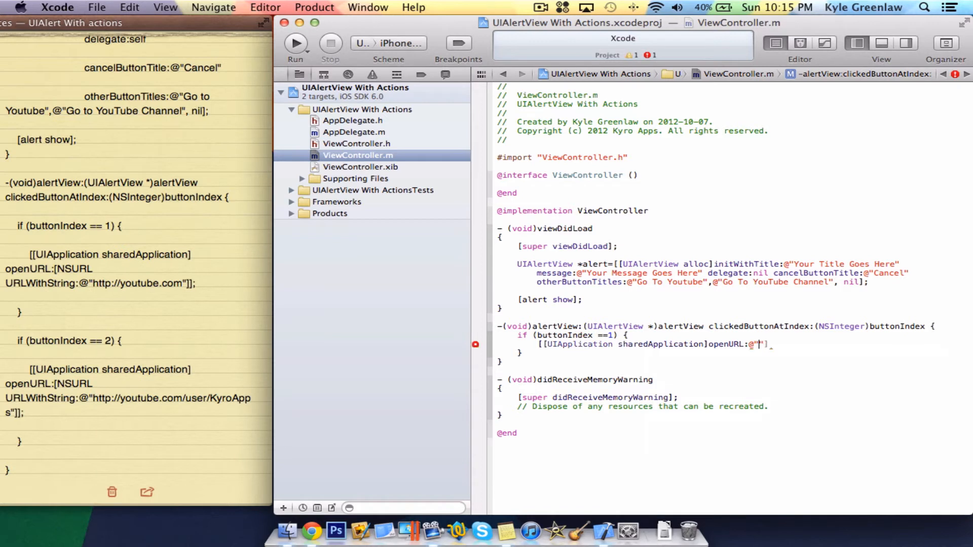
type("h")
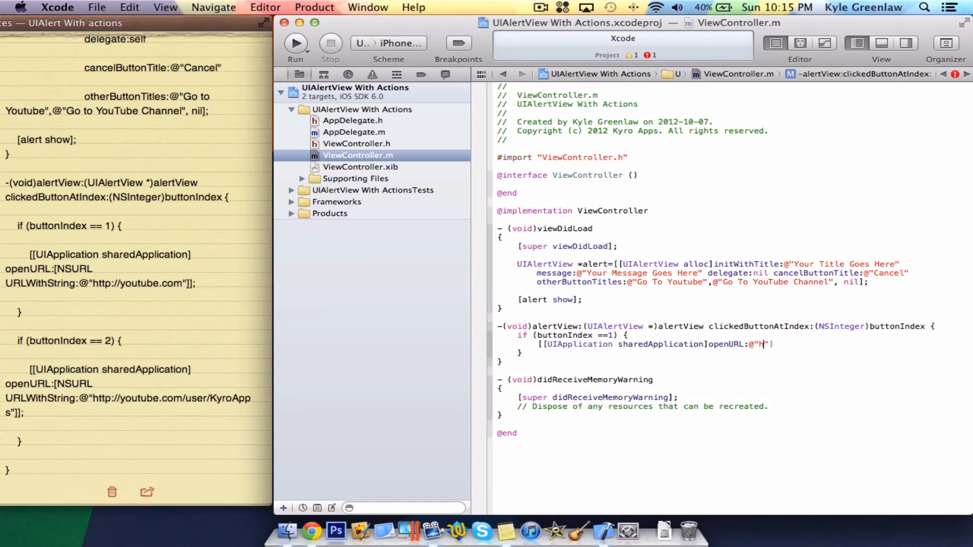
type("ttp:")
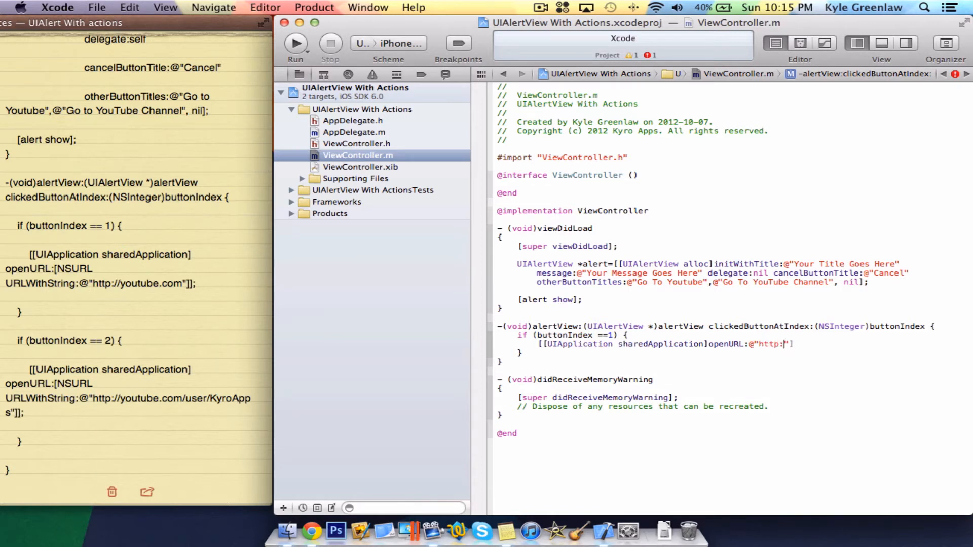
type("//")
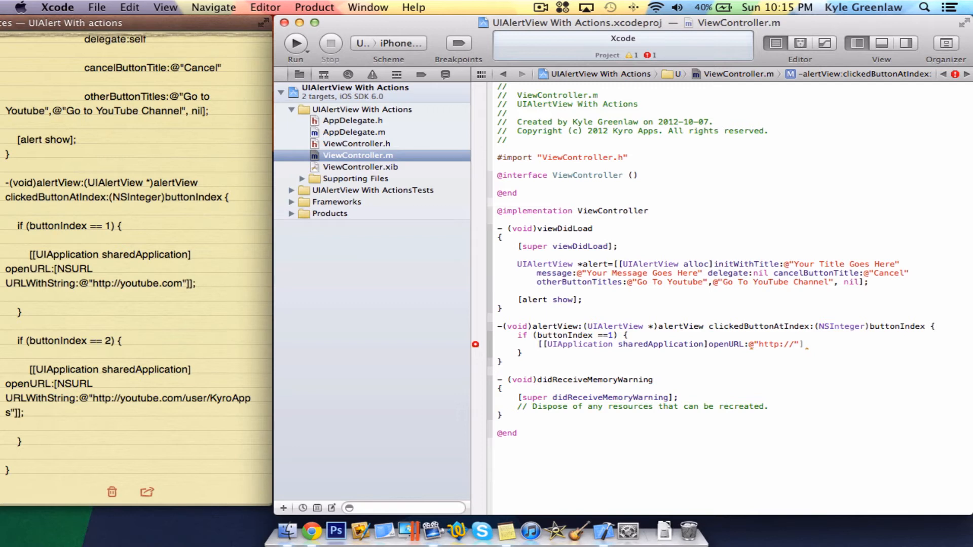
type("youtube.com/")
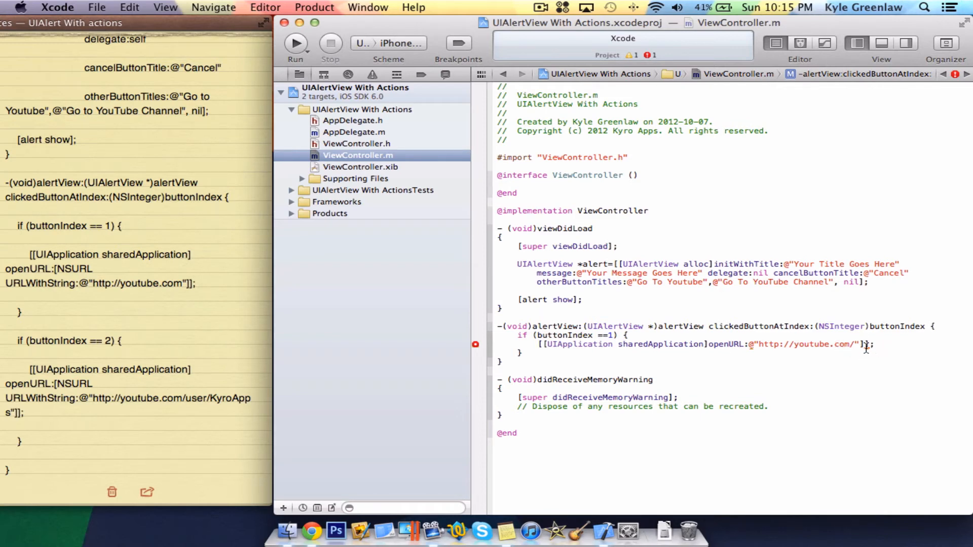
right_click(864, 345)
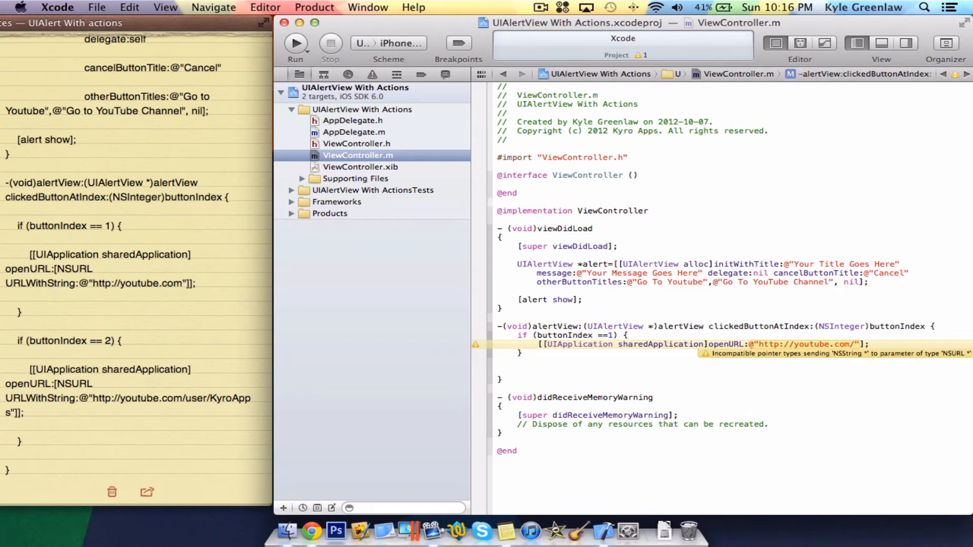
left_click(71, 407)
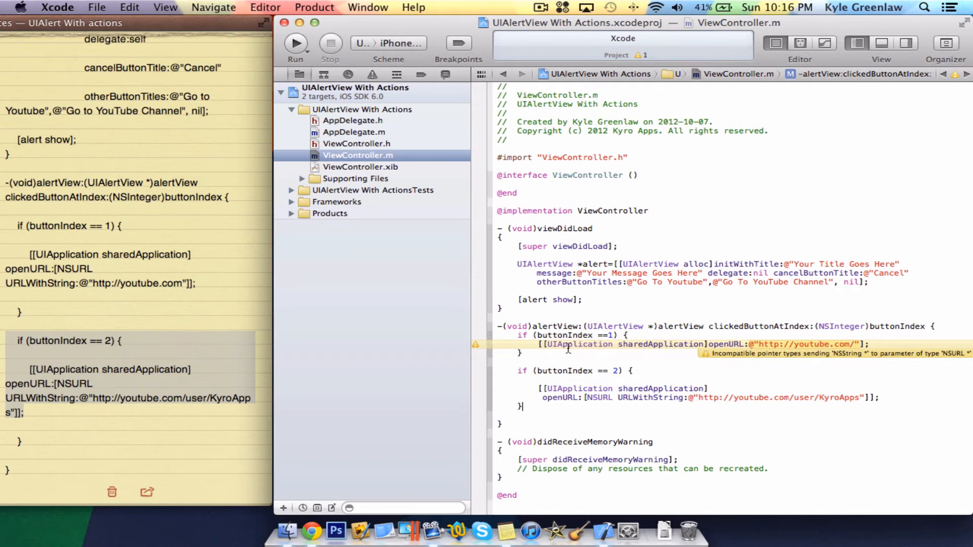
mouse_move(316, 37)
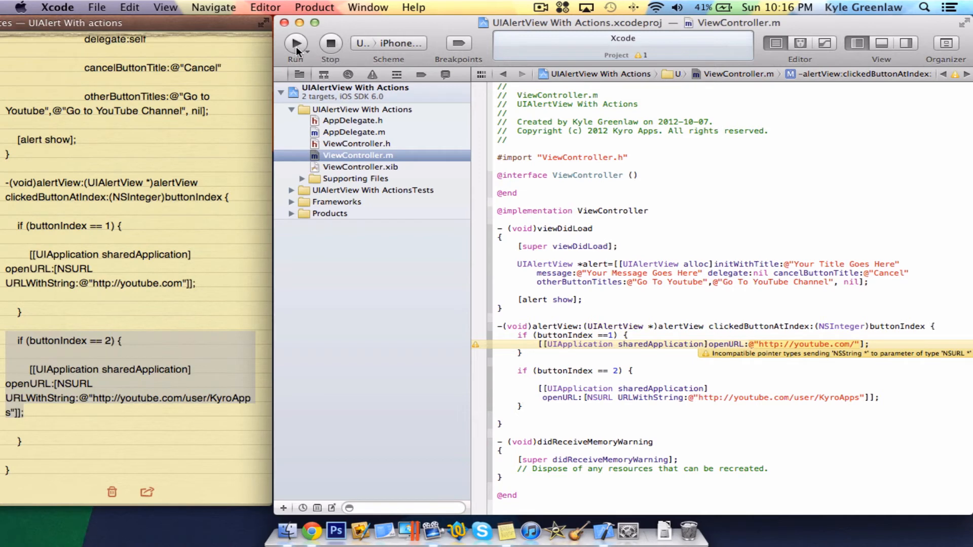
left_click(295, 44)
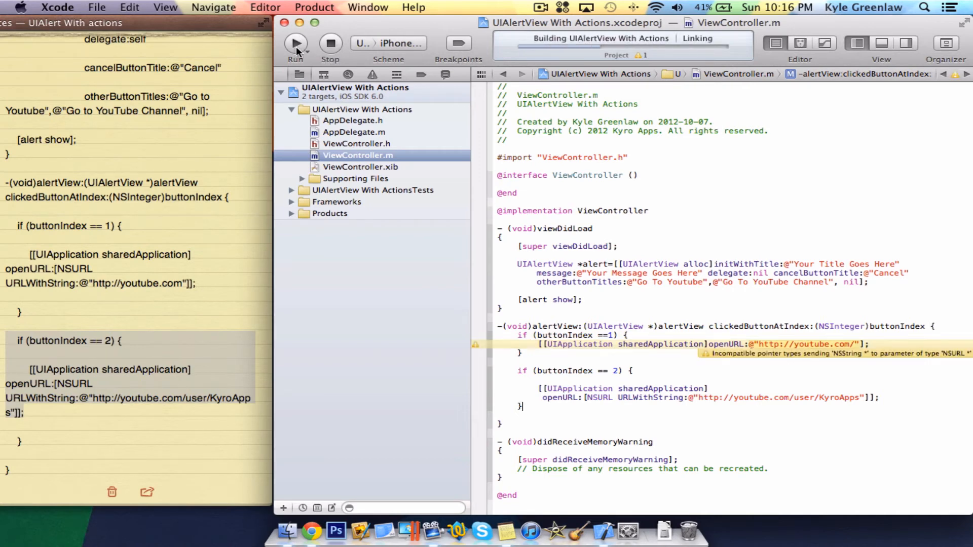
- Launch the app in the Simulator, view the alert with both YouTube options, and dismiss it via Cancel
left_click(295, 43)
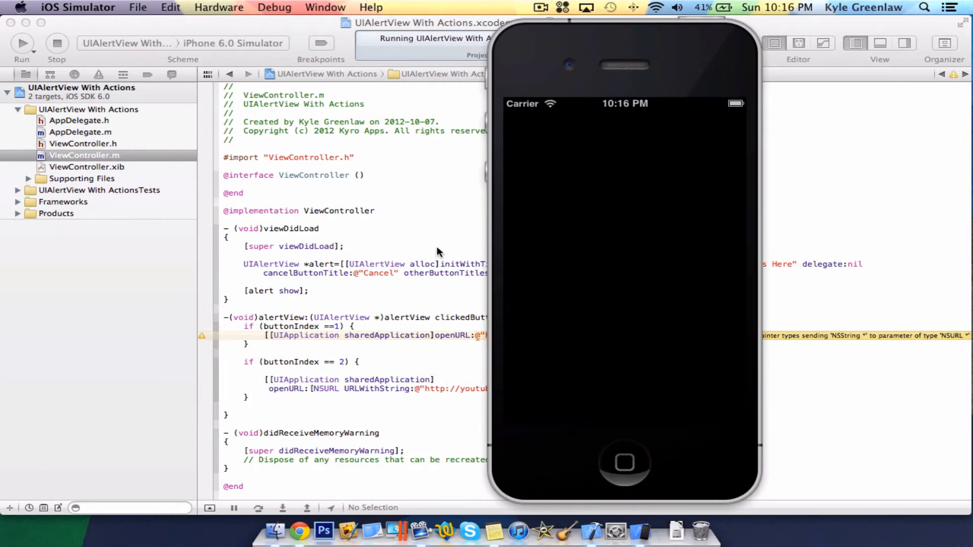
mouse_move(612, 83)
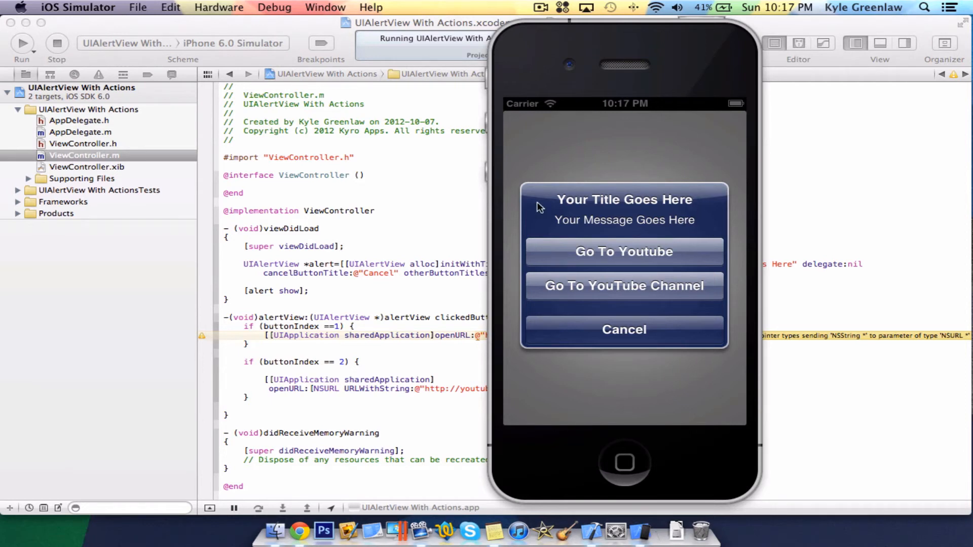
mouse_move(608, 230)
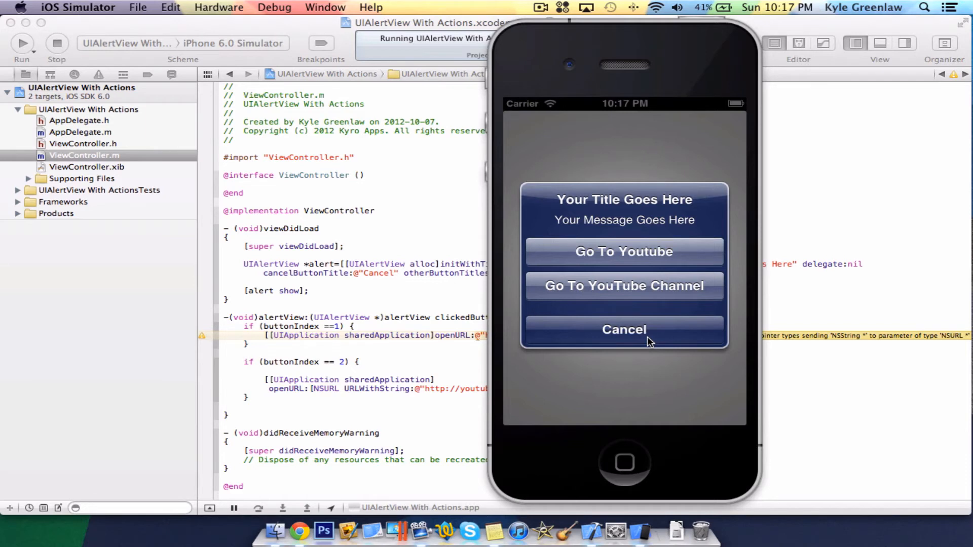
left_click(623, 330)
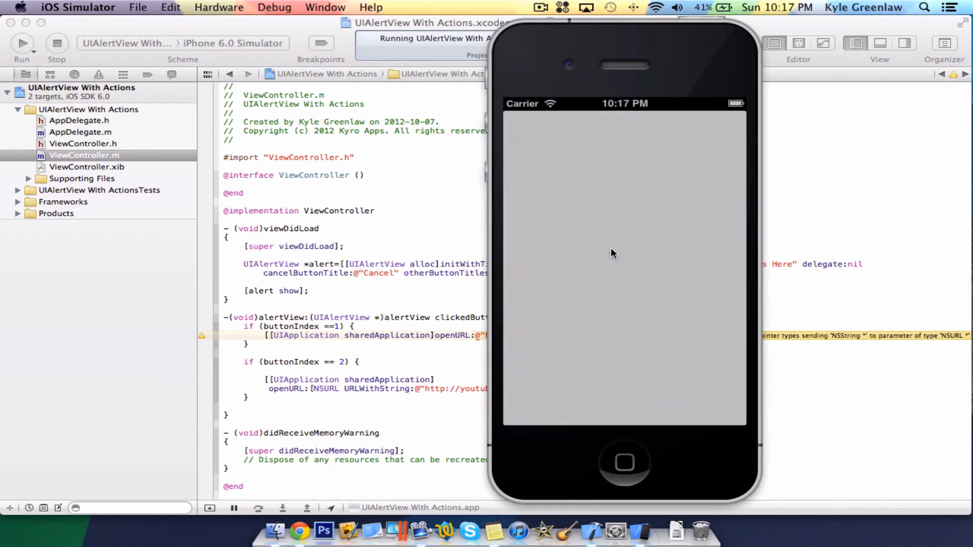
mouse_move(548, 383)
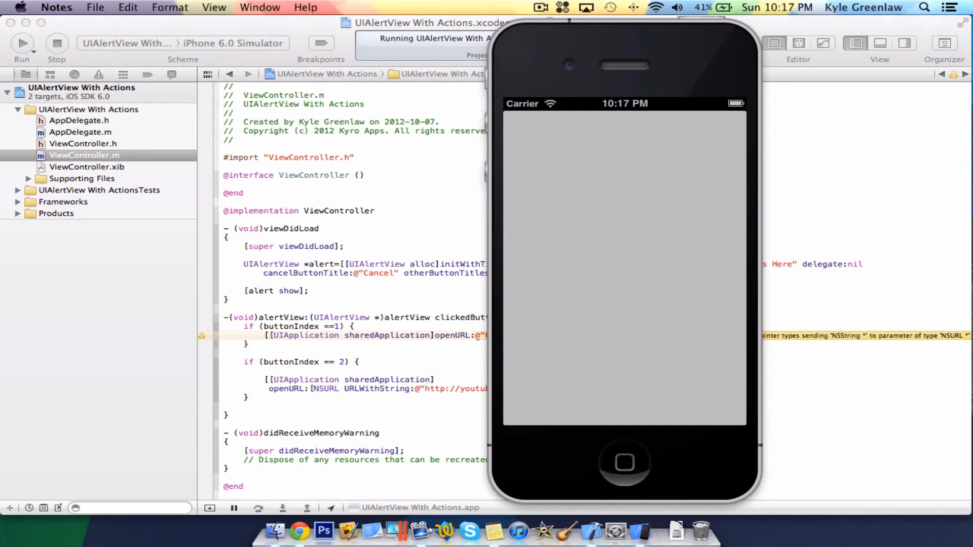
mouse_move(131, 412)
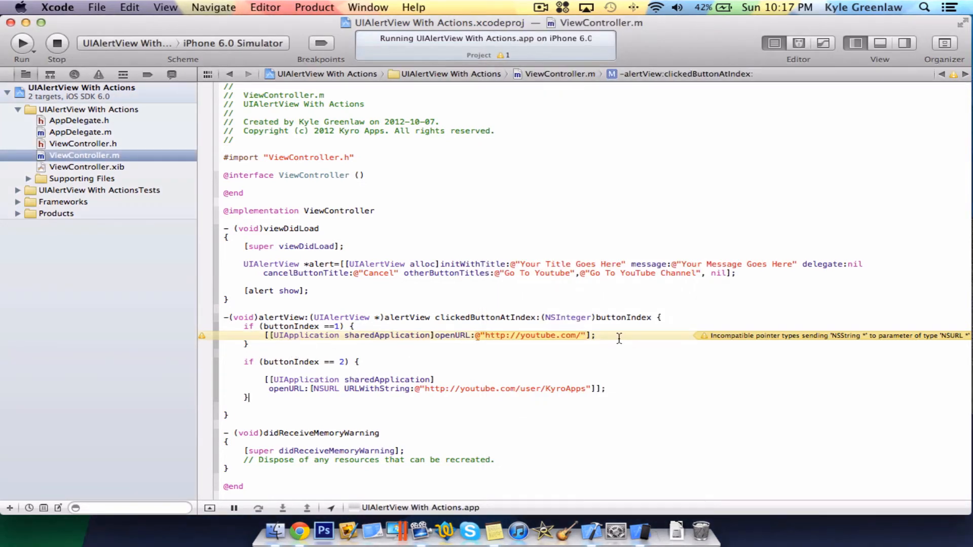
left_click(595, 335)
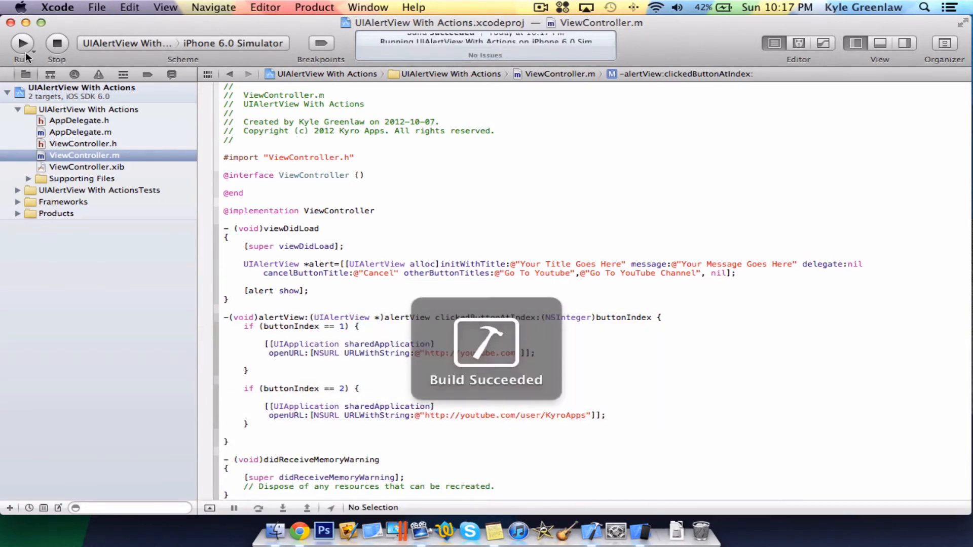
left_click(22, 42)
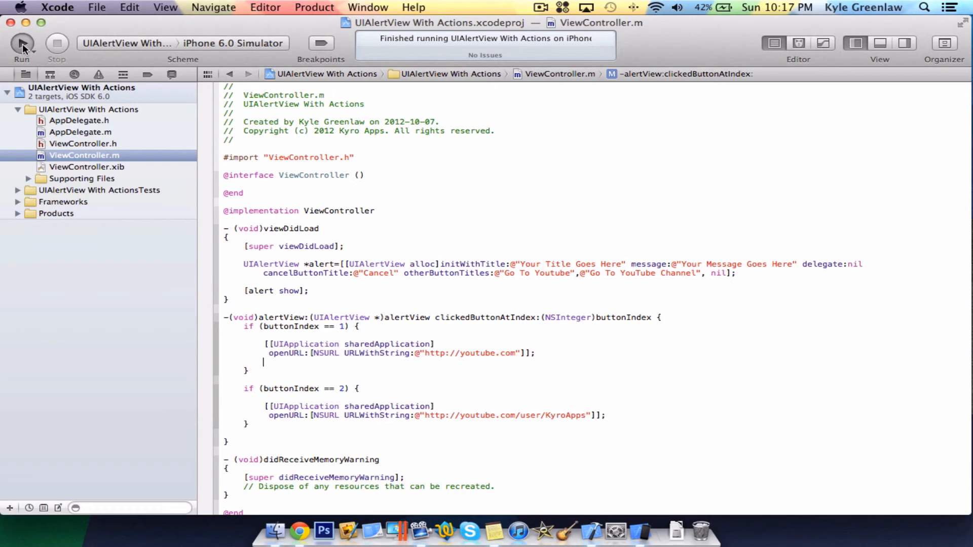
left_click(21, 49)
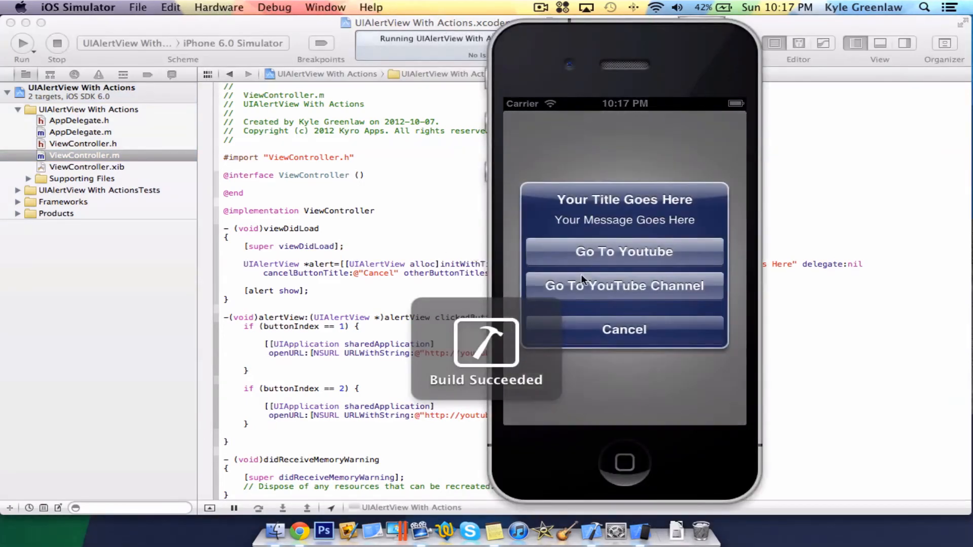
left_click(623, 286)
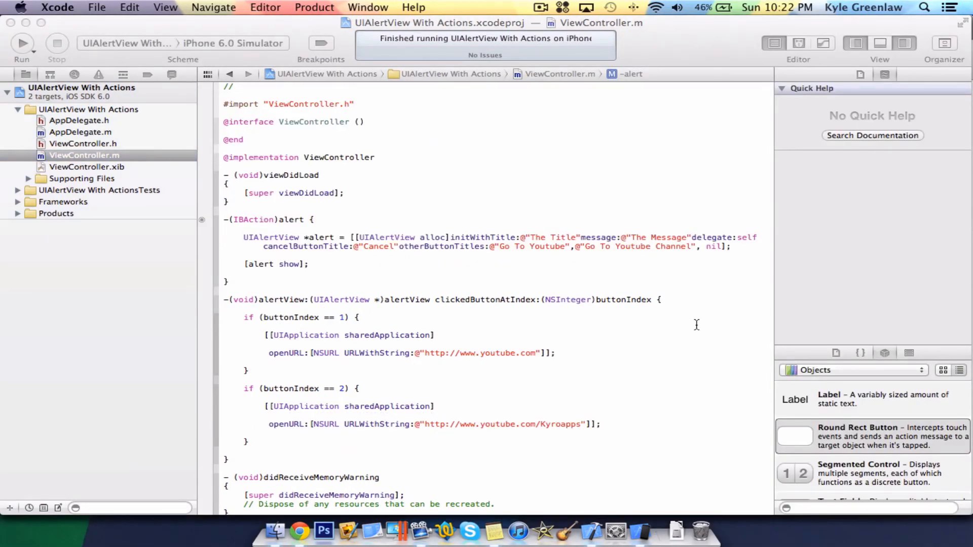
mouse_move(599, 374)
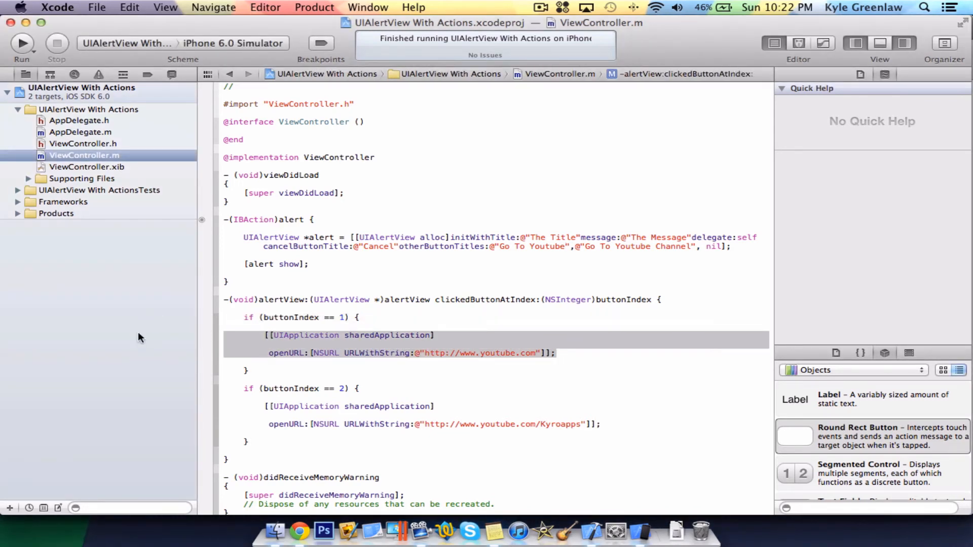
- Move the button to the center guides in ViewController.xib, then check ViewController.m
left_click(449, 310)
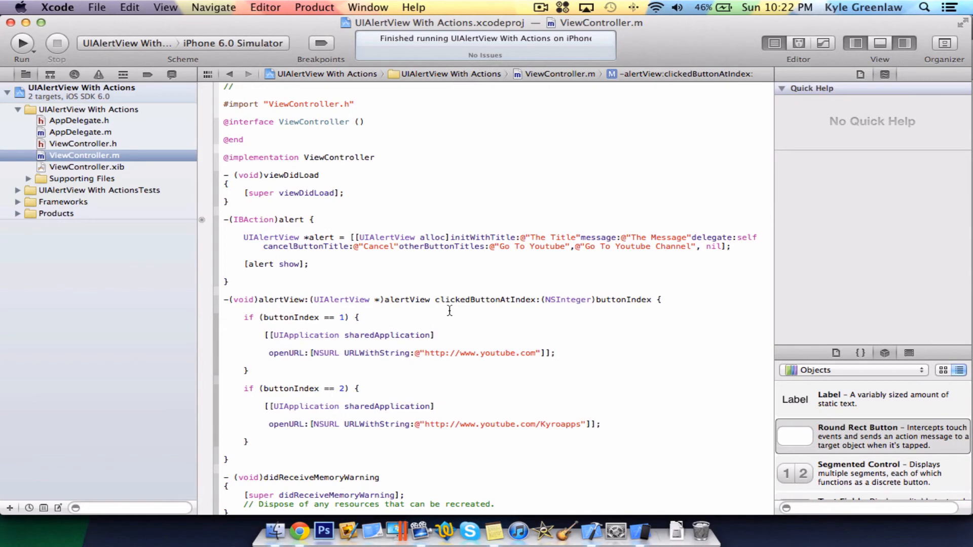
left_click(86, 167)
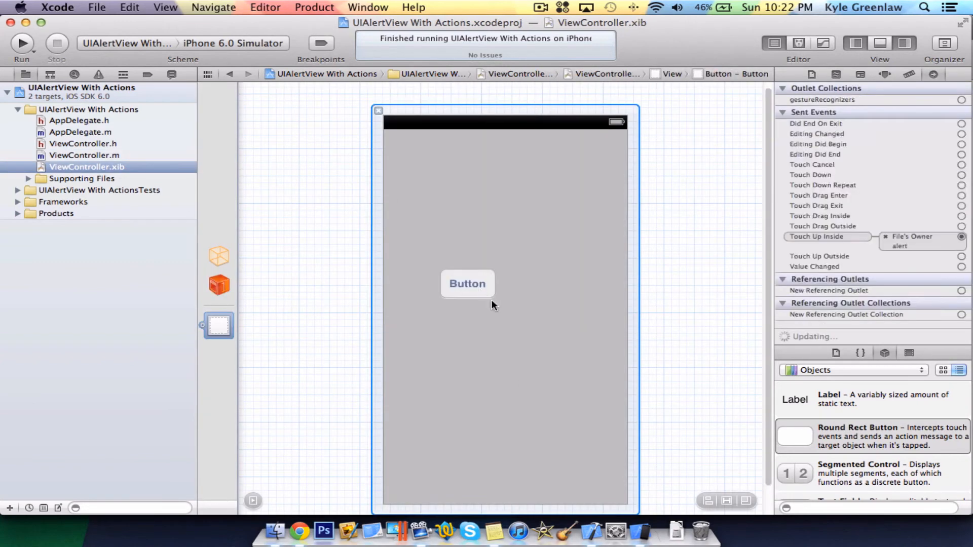
left_click_drag(466, 283, 506, 316)
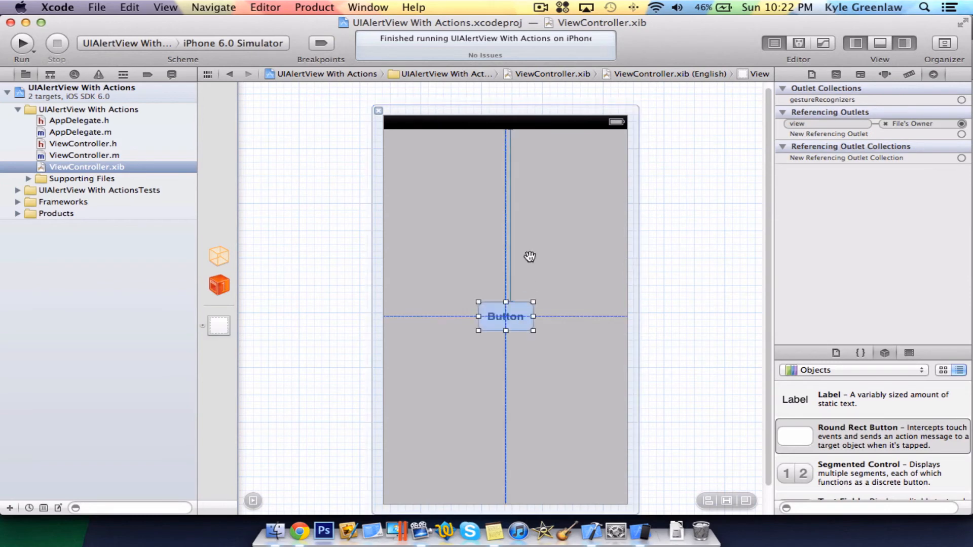
left_click(83, 155)
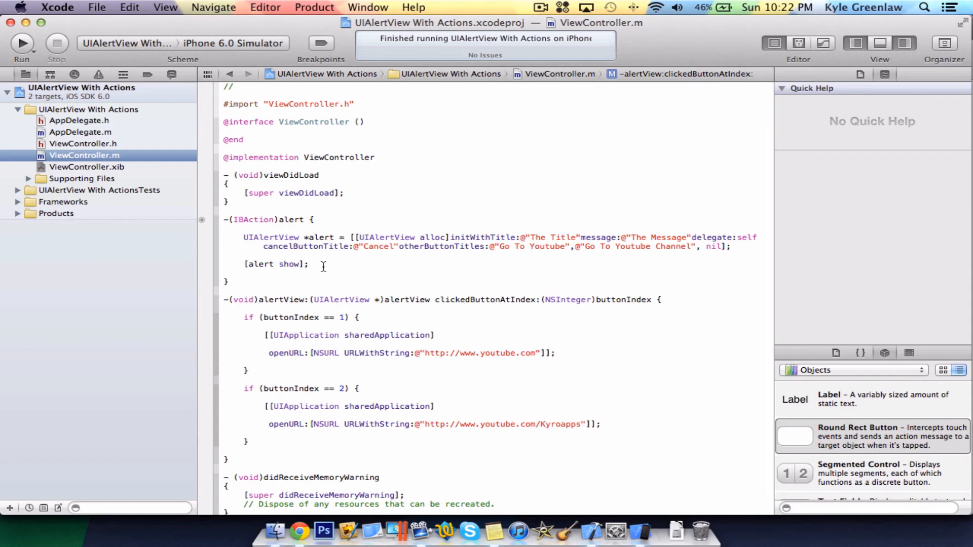
- Review the code and return to ViewController.xib showing the centered button
left_click_drag(245, 237, 308, 264)
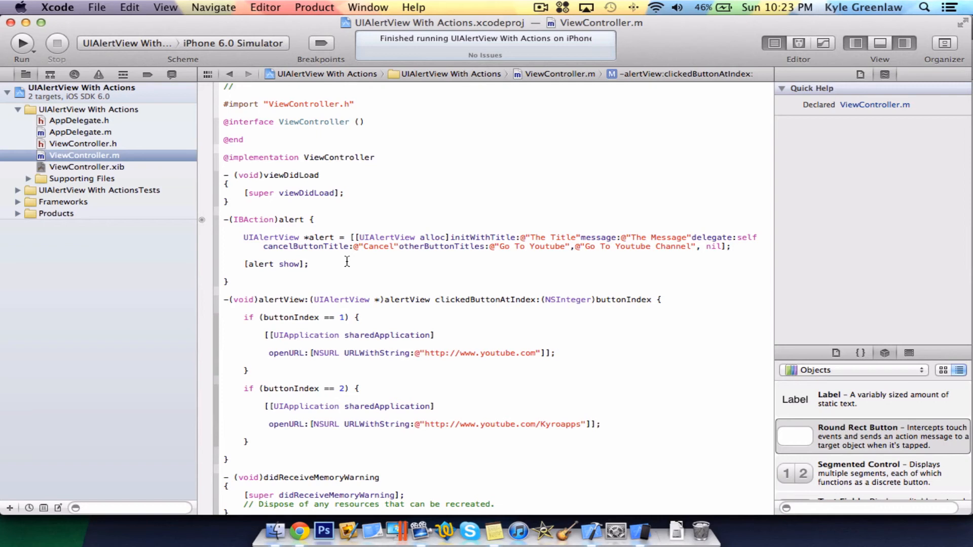
left_click(438, 300)
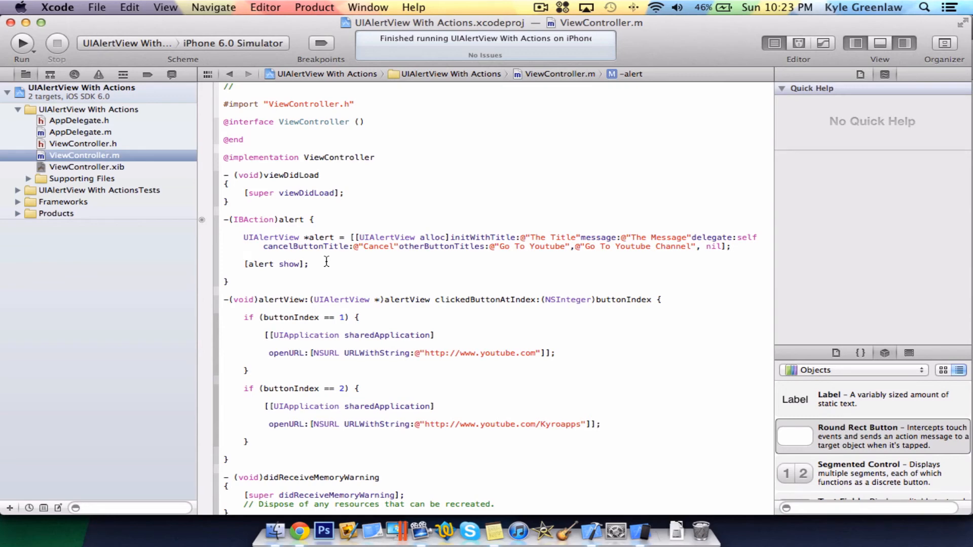
mouse_move(180, 174)
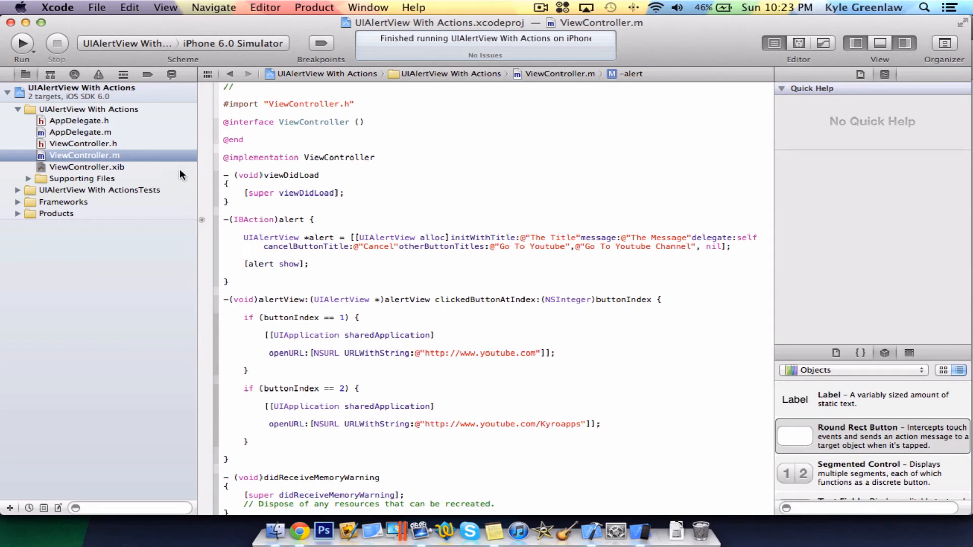
left_click(86, 166)
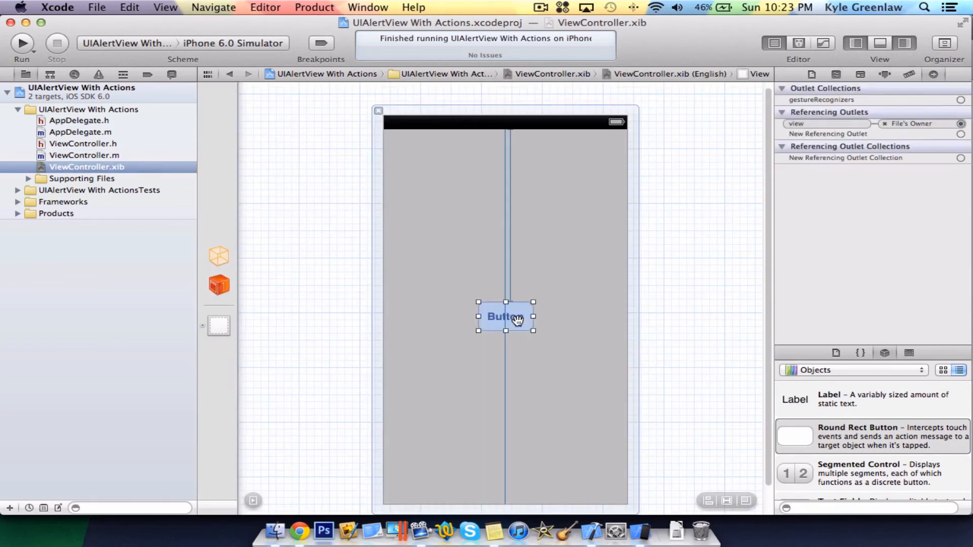
- Delete the button and set the view to Retina 3.5 Full Screen, Portrait, no status bar, then start picking a background colour
key("Delete")
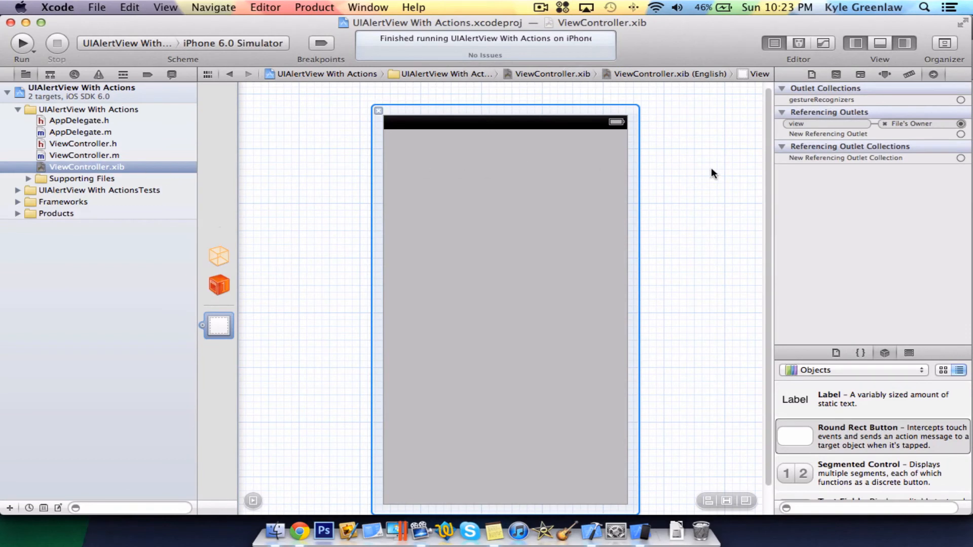
mouse_move(885, 74)
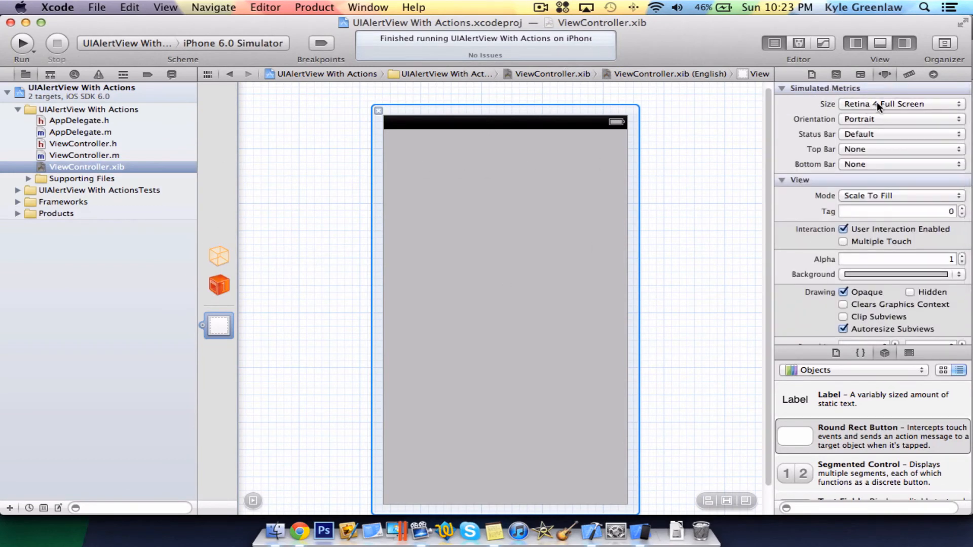
left_click(900, 103)
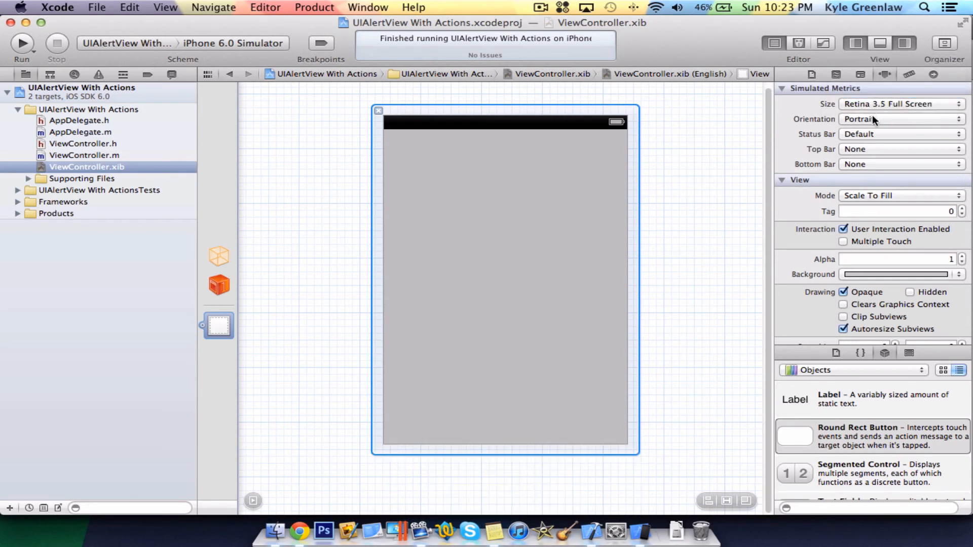
left_click(900, 118)
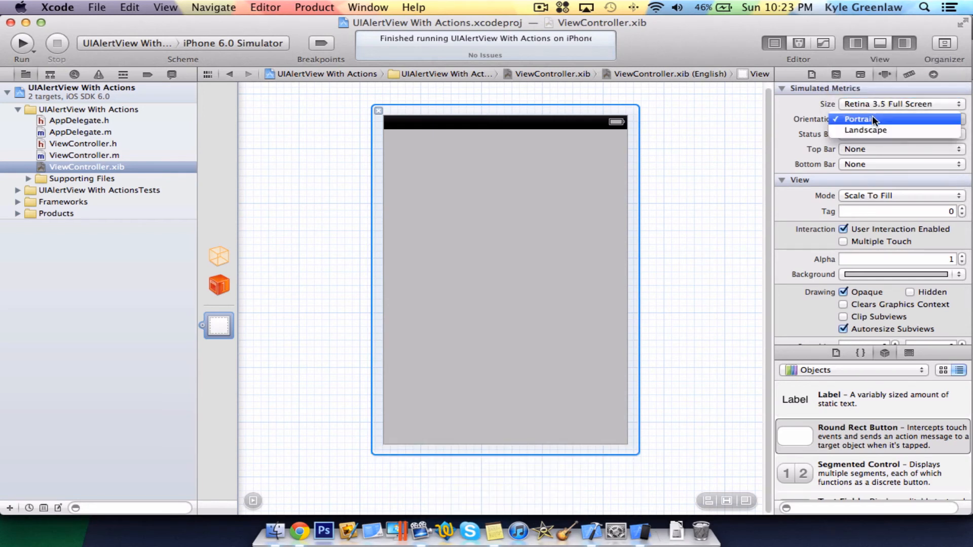
left_click(866, 130)
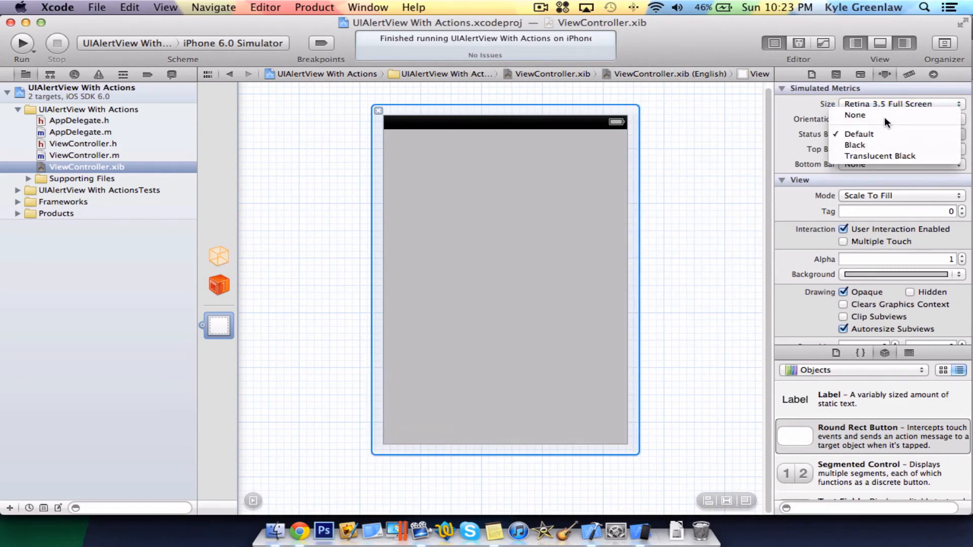
left_click(855, 114)
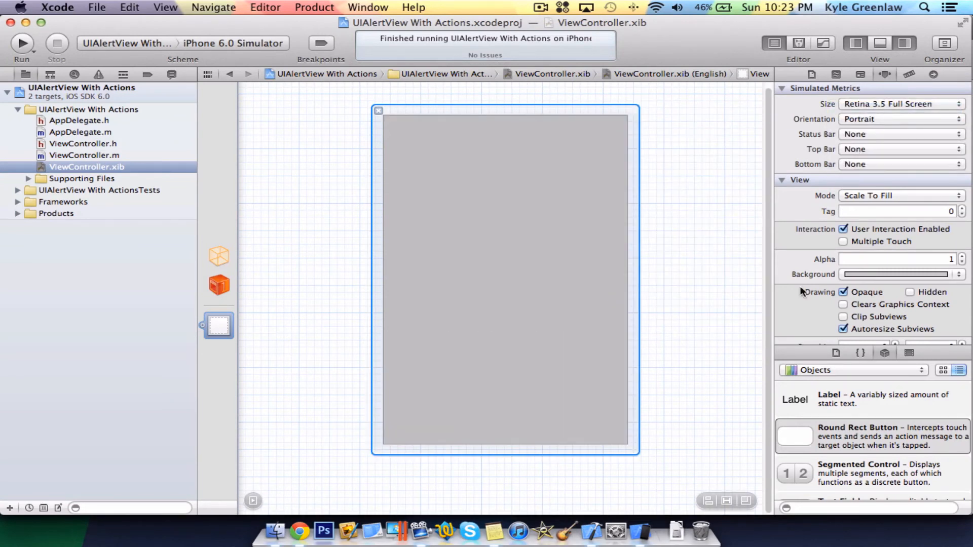
mouse_move(941, 231)
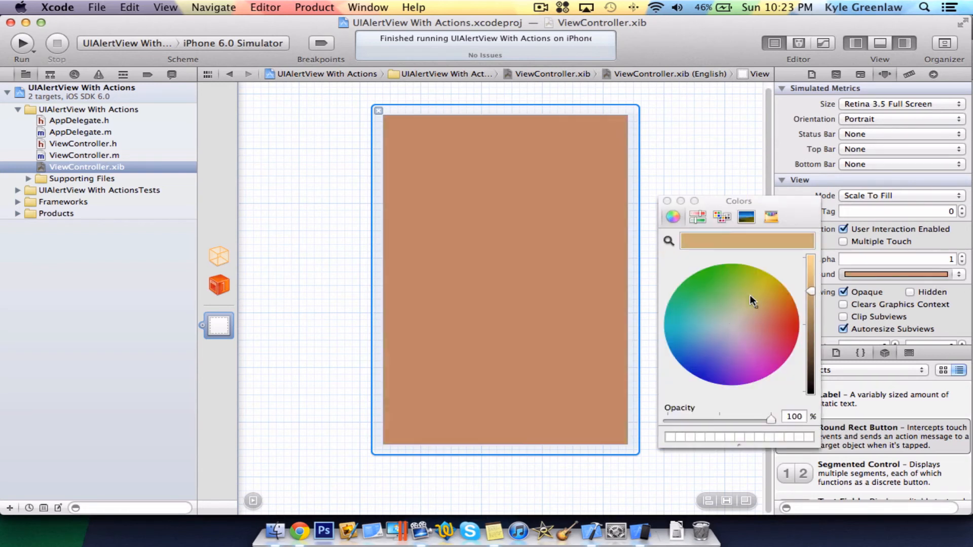
left_click(730, 297)
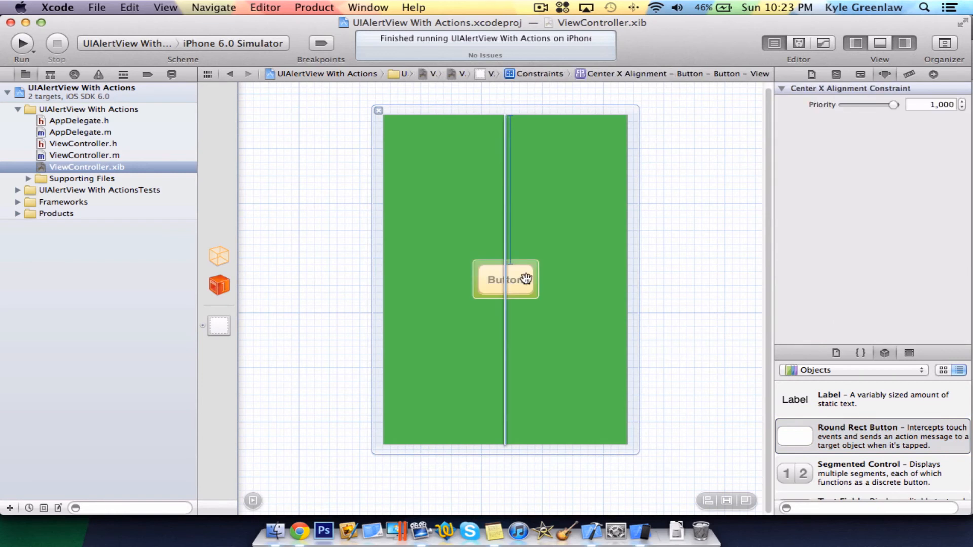
- Title the button 'Alert', give it a darker purple text colour and a pink background on the green view
left_click(504, 280)
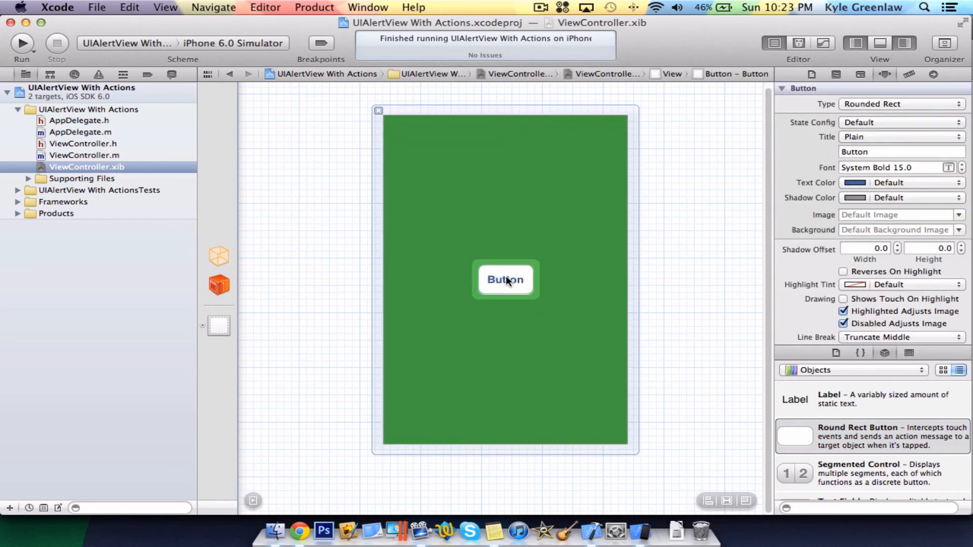
type("Alert")
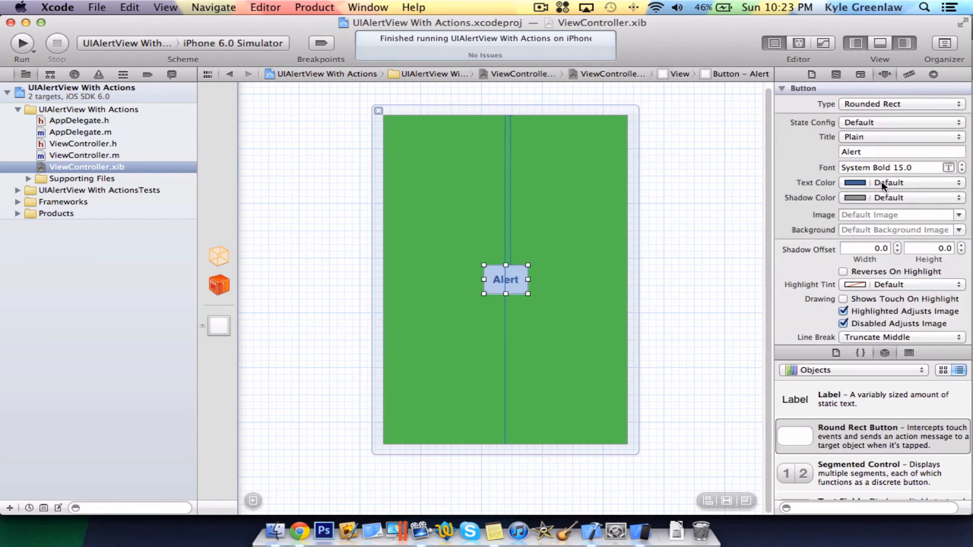
left_click(855, 182)
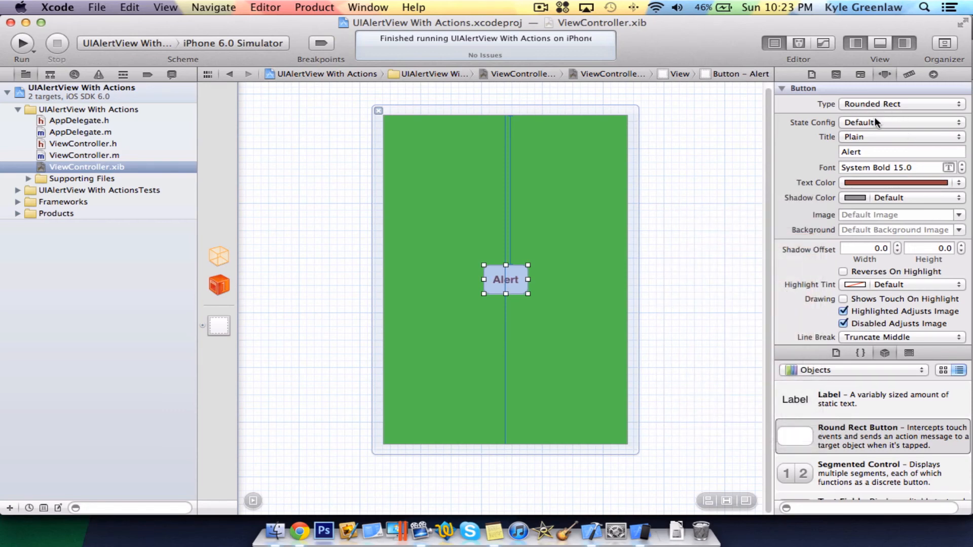
scroll("down", 3)
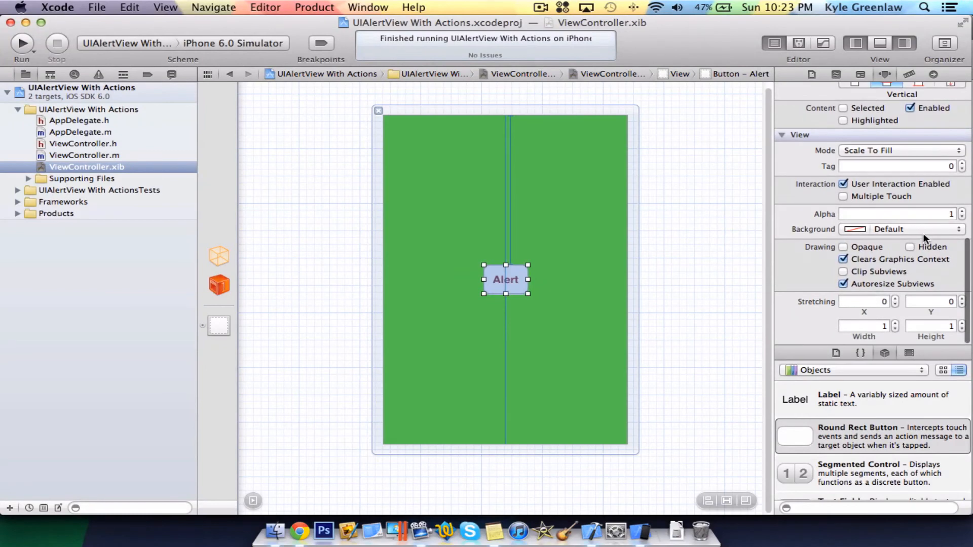
left_click(899, 229)
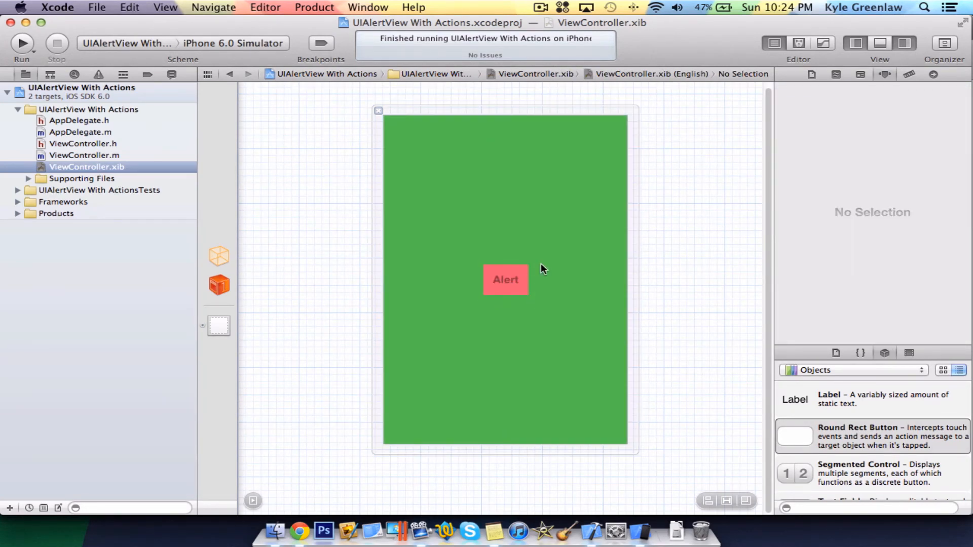
left_click(505, 280)
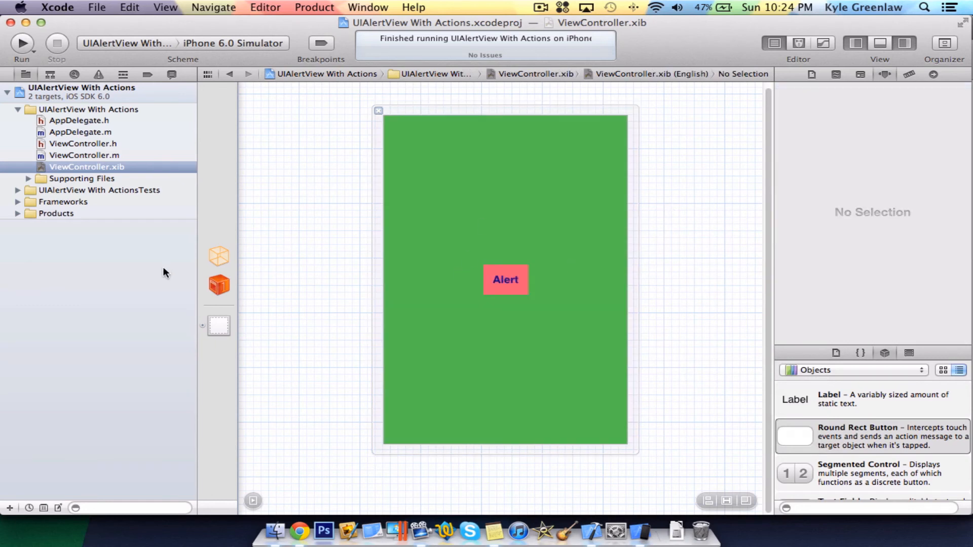
- Check File's Owner's connections show the alert action wired to the button, then build and run
left_click(219, 256)
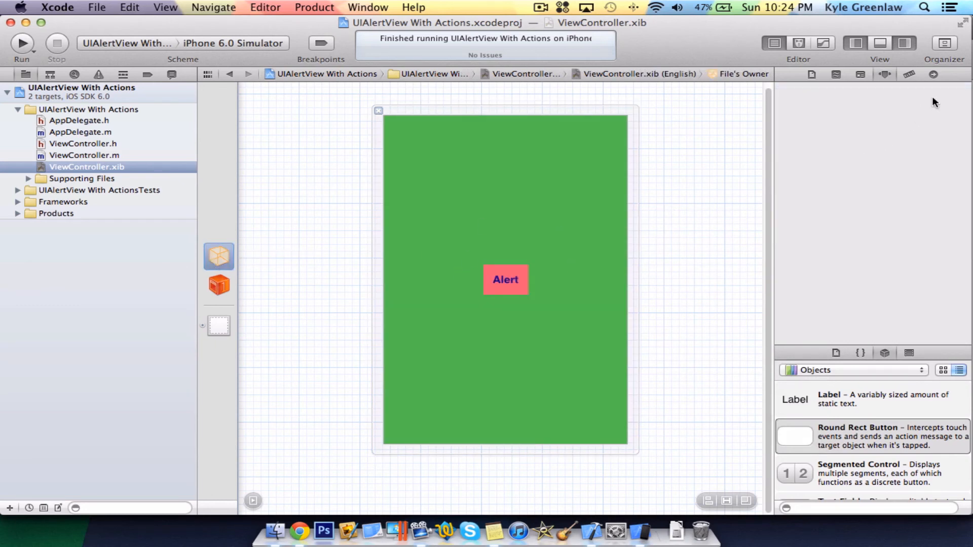
left_click(932, 74)
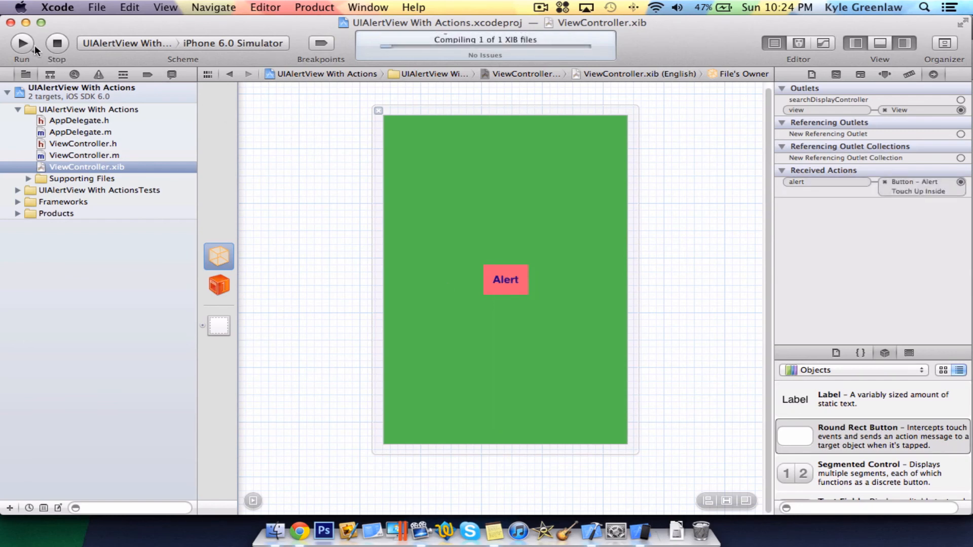
left_click(21, 43)
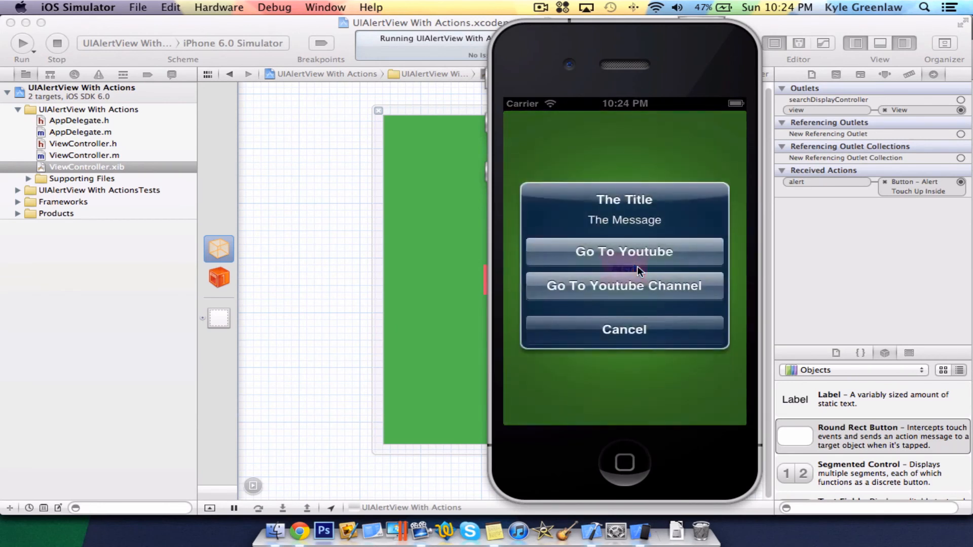
mouse_move(556, 226)
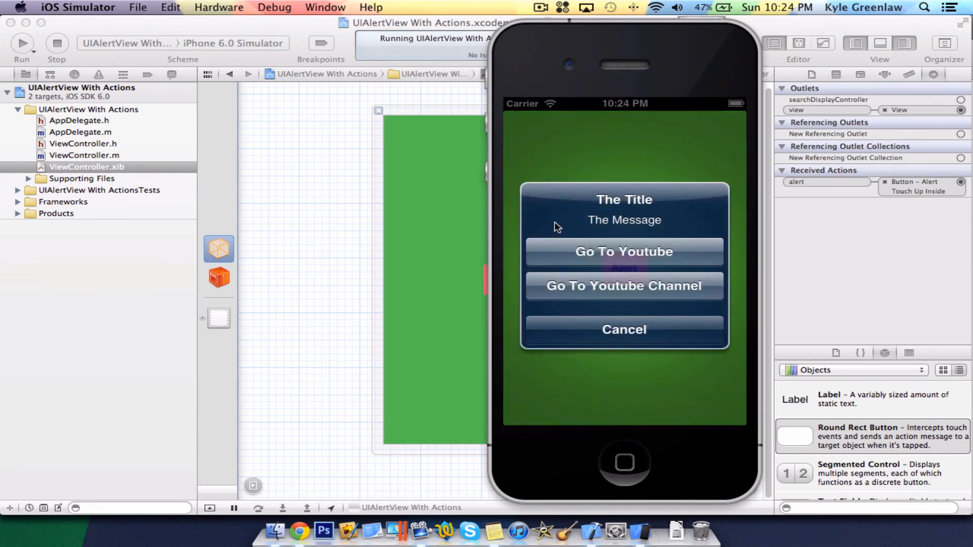
mouse_move(579, 198)
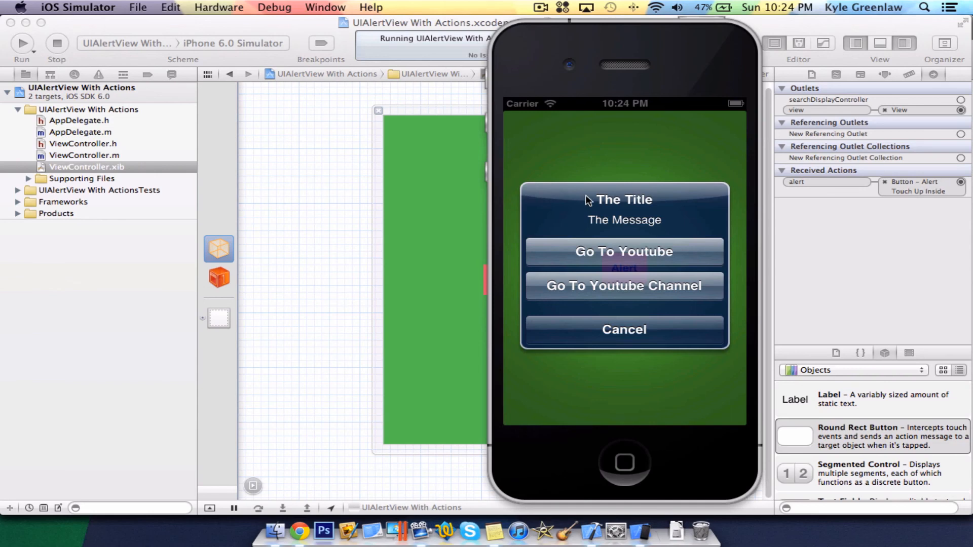
mouse_move(698, 265)
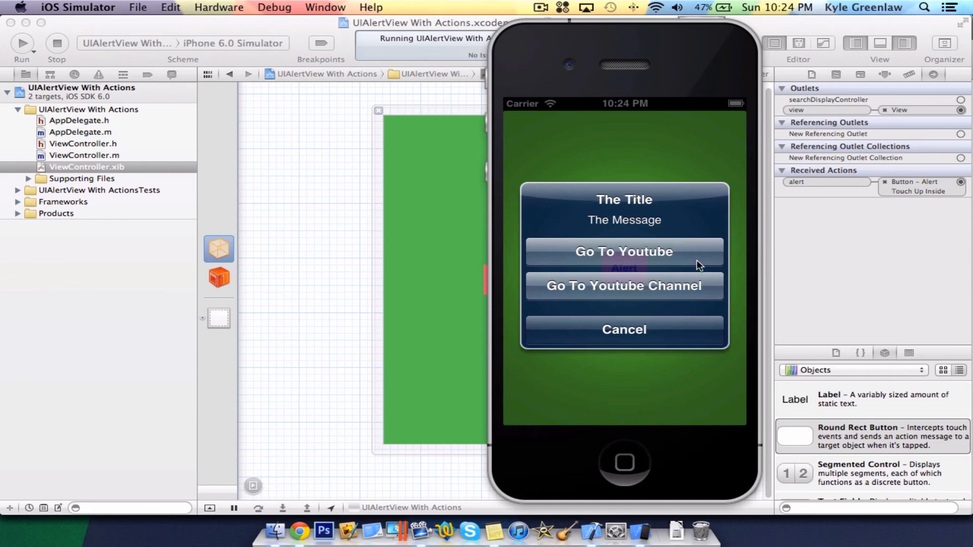
- Open YouTube's site via Go To Youtube, return home, relaunch the app and show the alert again
left_click(623, 251)
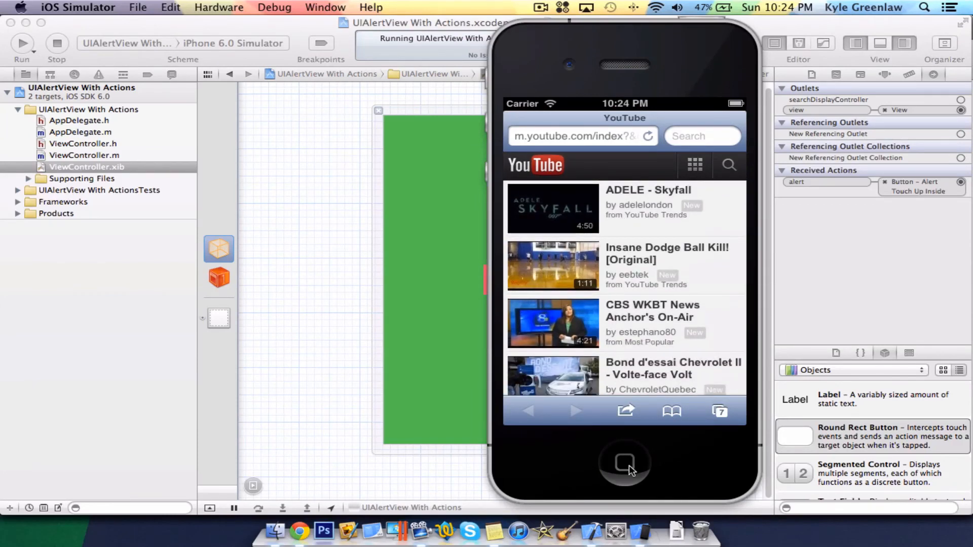
left_click(624, 463)
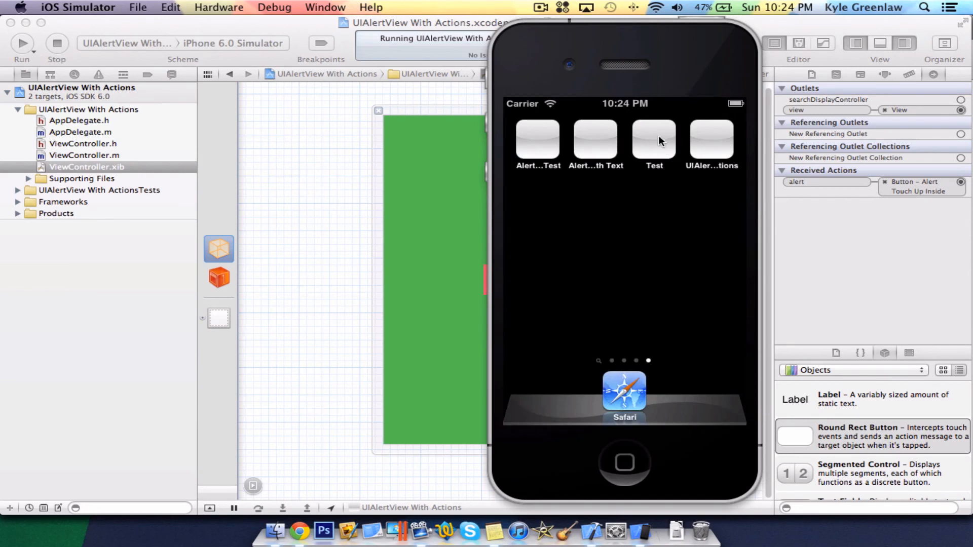
left_click(653, 138)
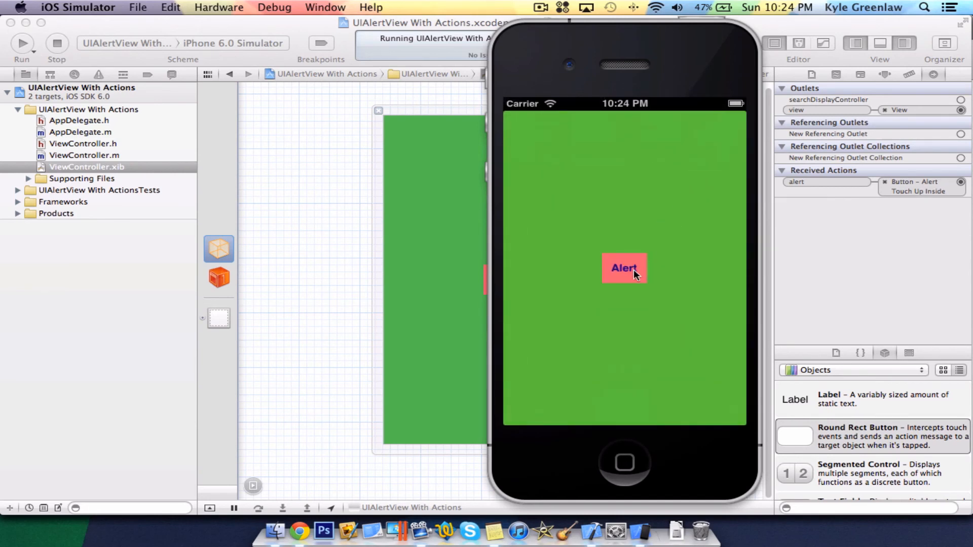
left_click(623, 267)
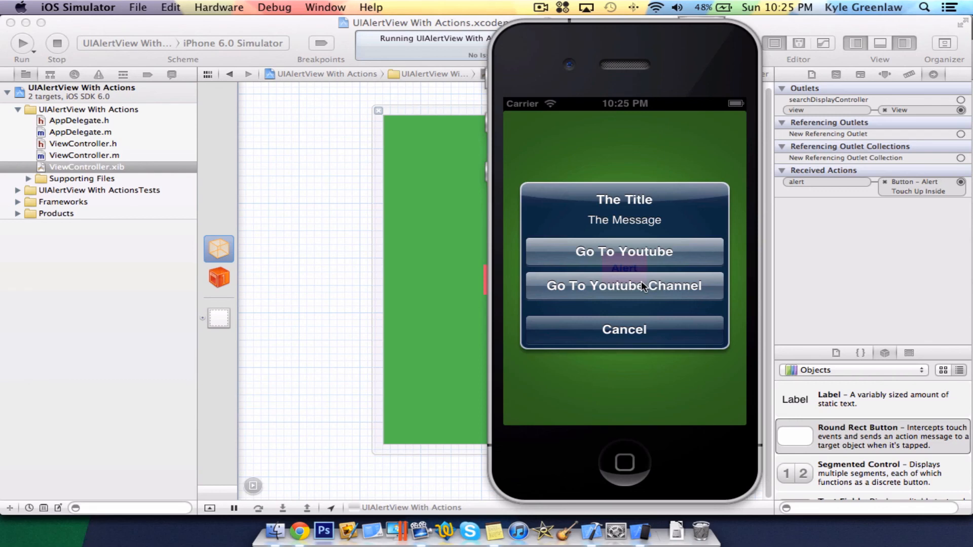
mouse_move(568, 303)
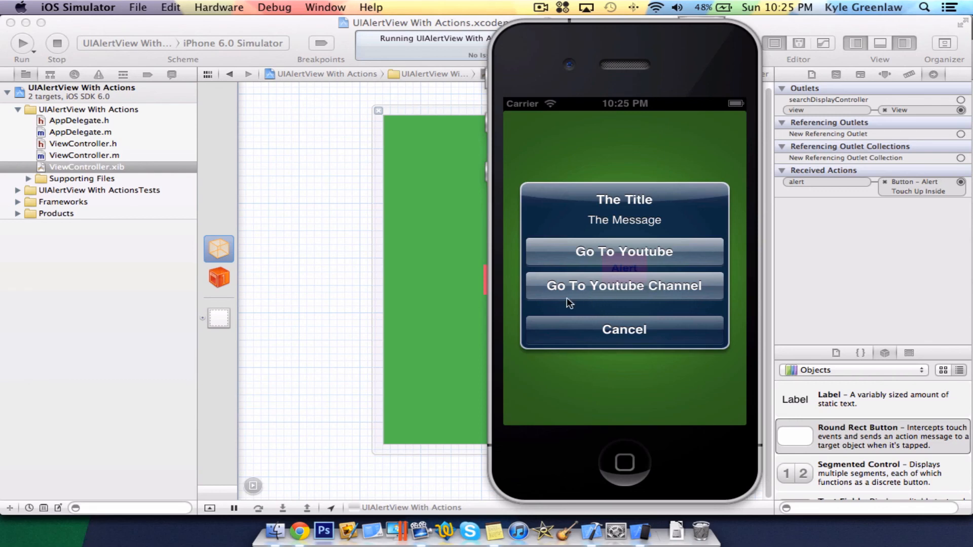
- Open the Kyro Apps channel page via Go To Youtube Channel, then return to Xcode
left_click(624, 285)
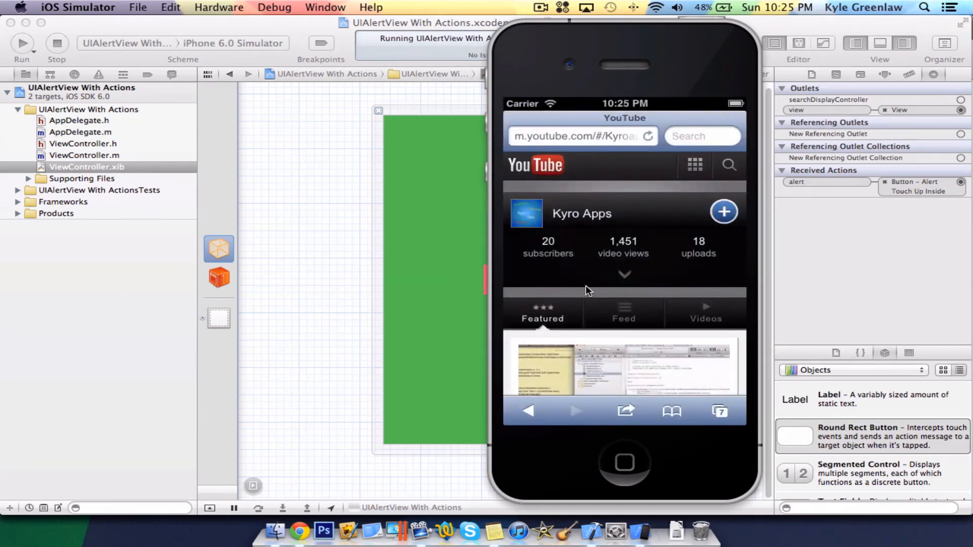
mouse_move(593, 291)
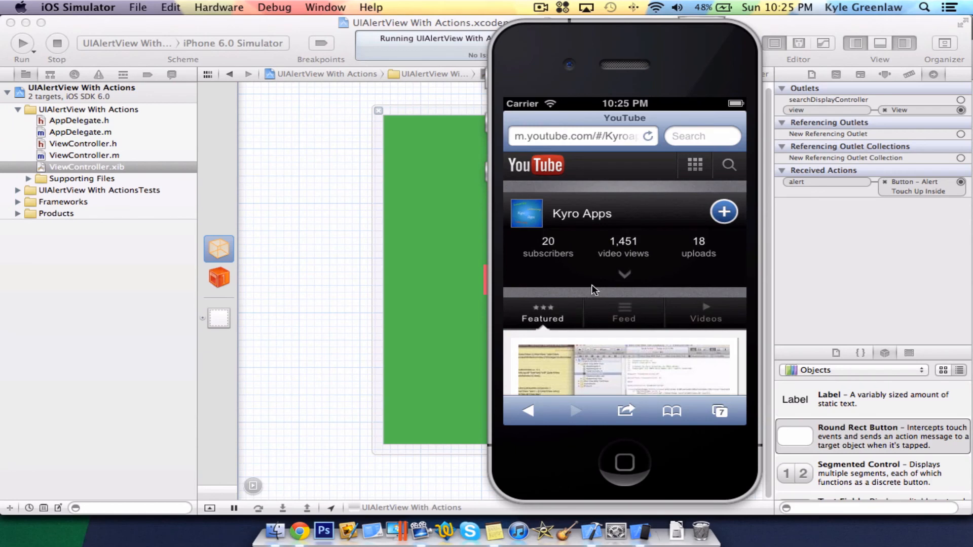
mouse_move(620, 264)
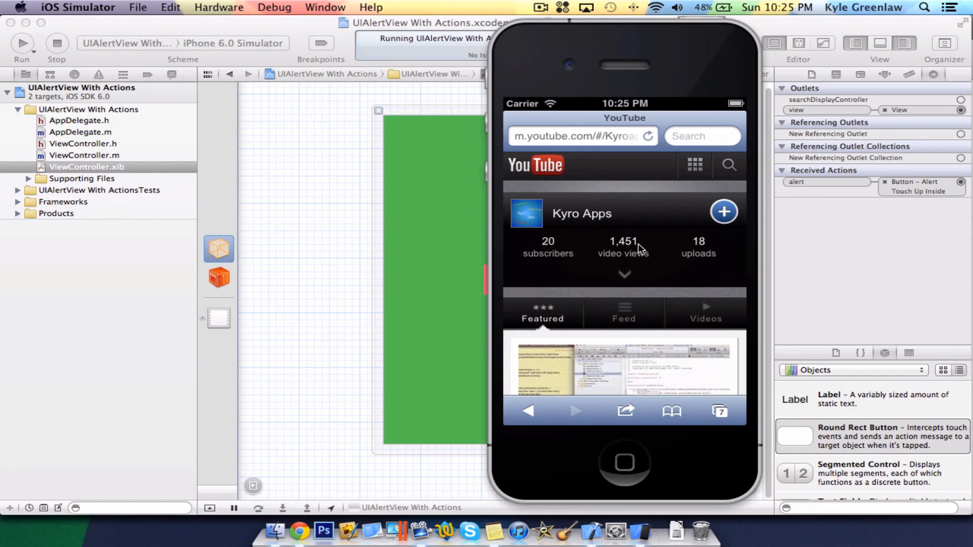
mouse_move(609, 247)
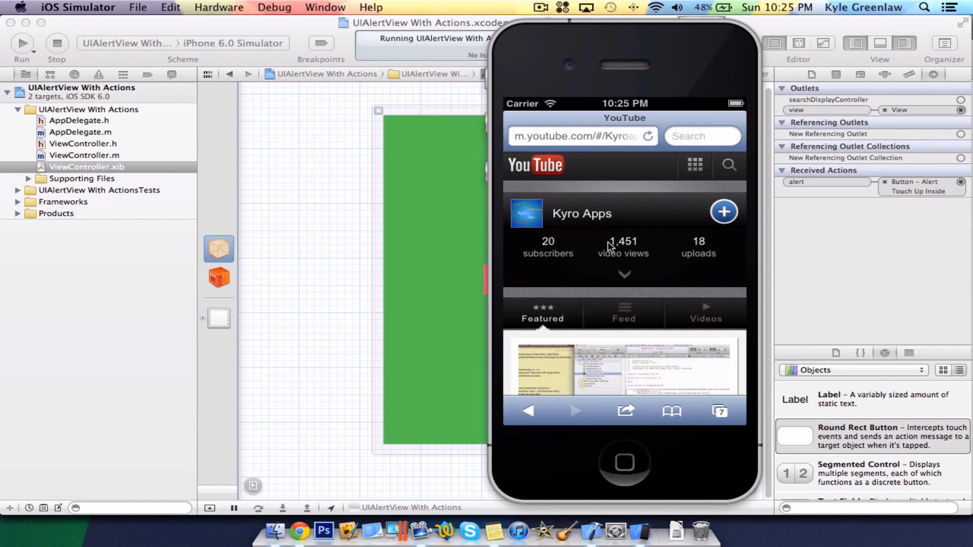
mouse_move(631, 254)
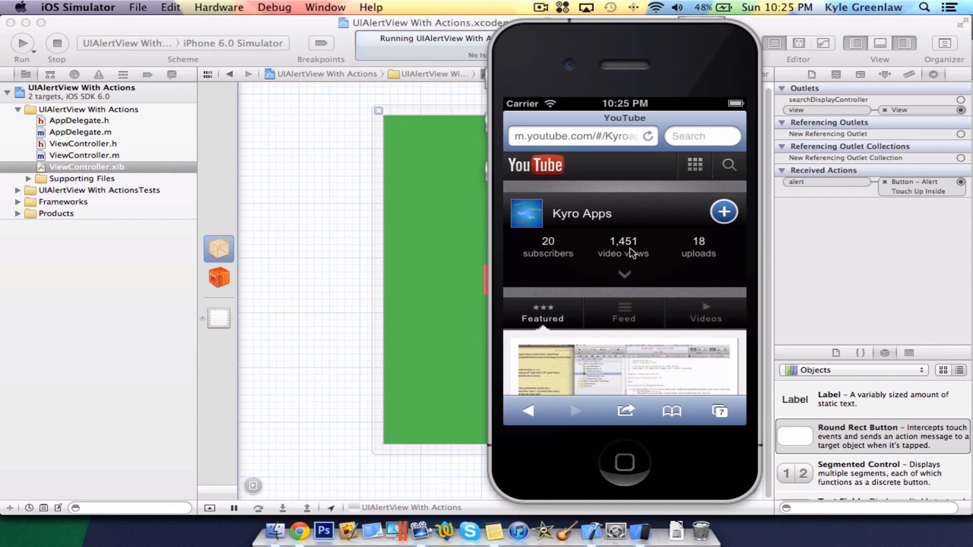
mouse_move(534, 251)
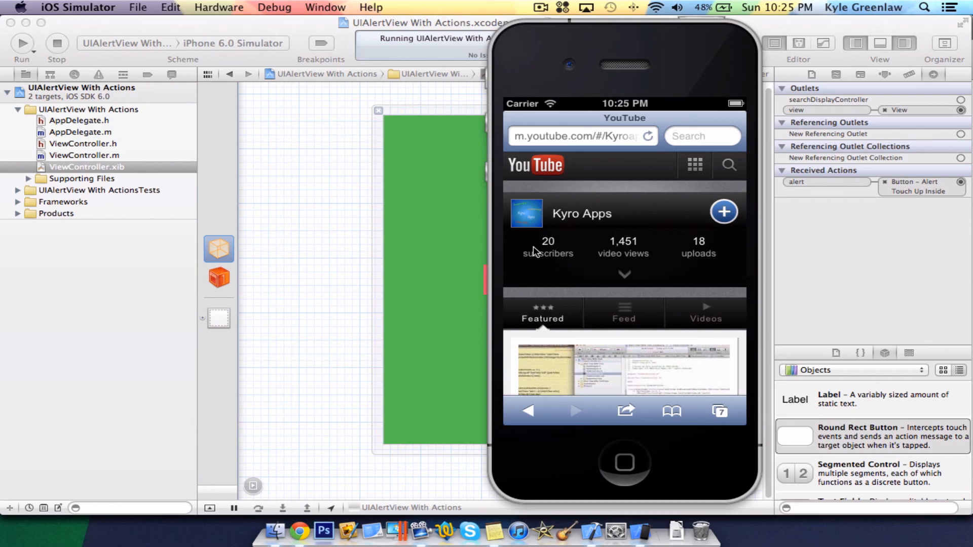
mouse_move(767, 311)
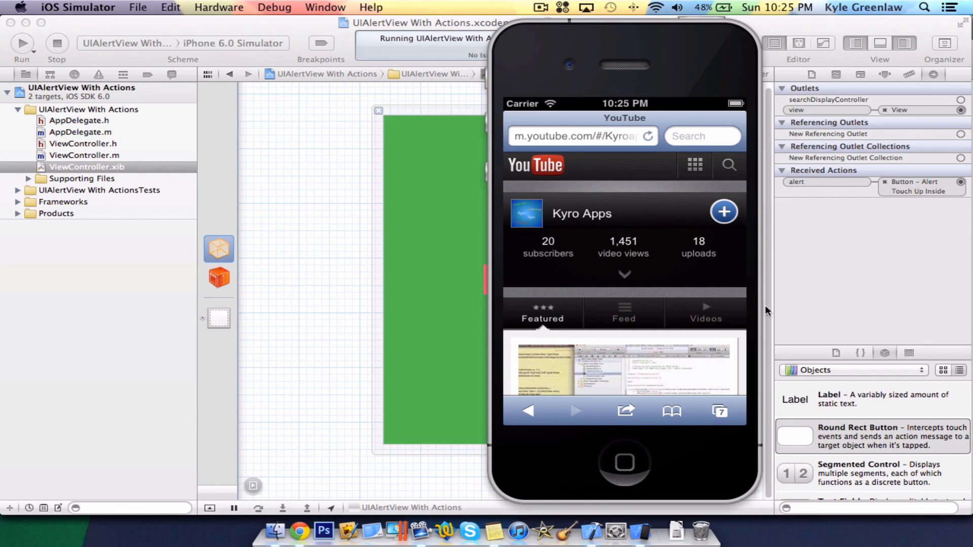
left_click(625, 462)
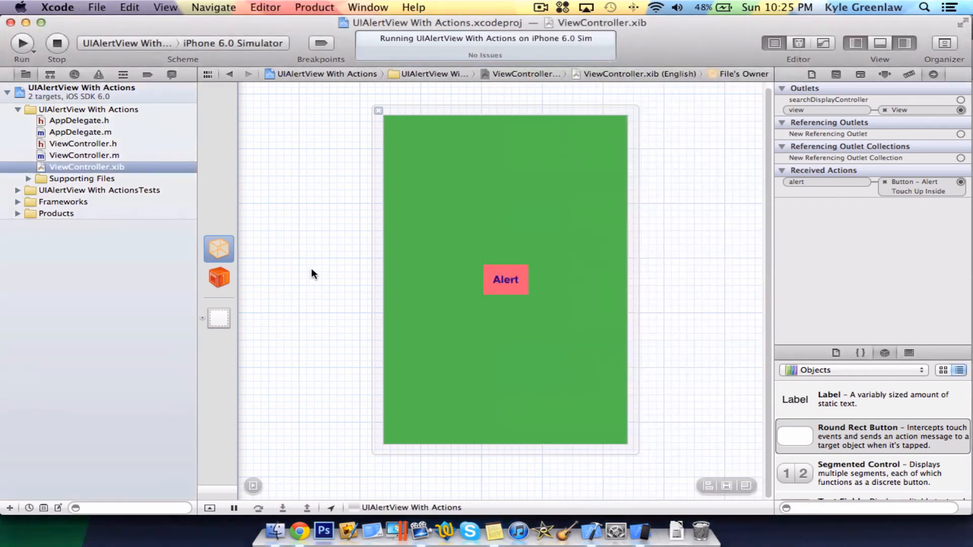
mouse_move(286, 184)
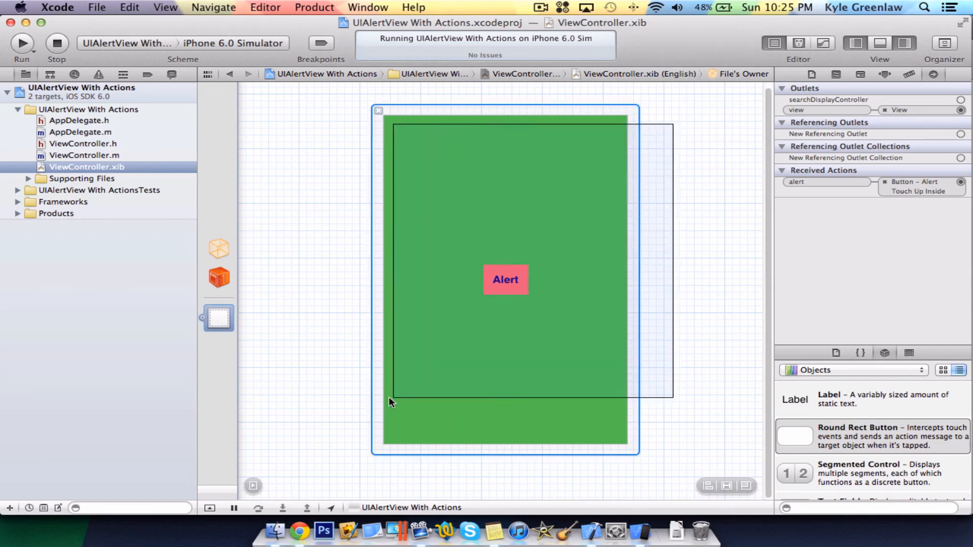
- Show ViewController.m with the alert method and both YouTube URL handlers
left_click(84, 155)
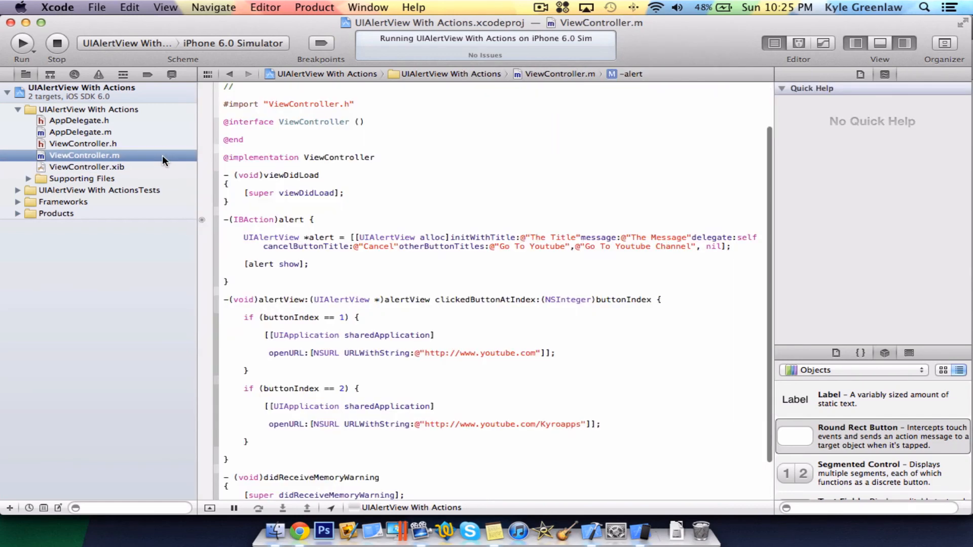